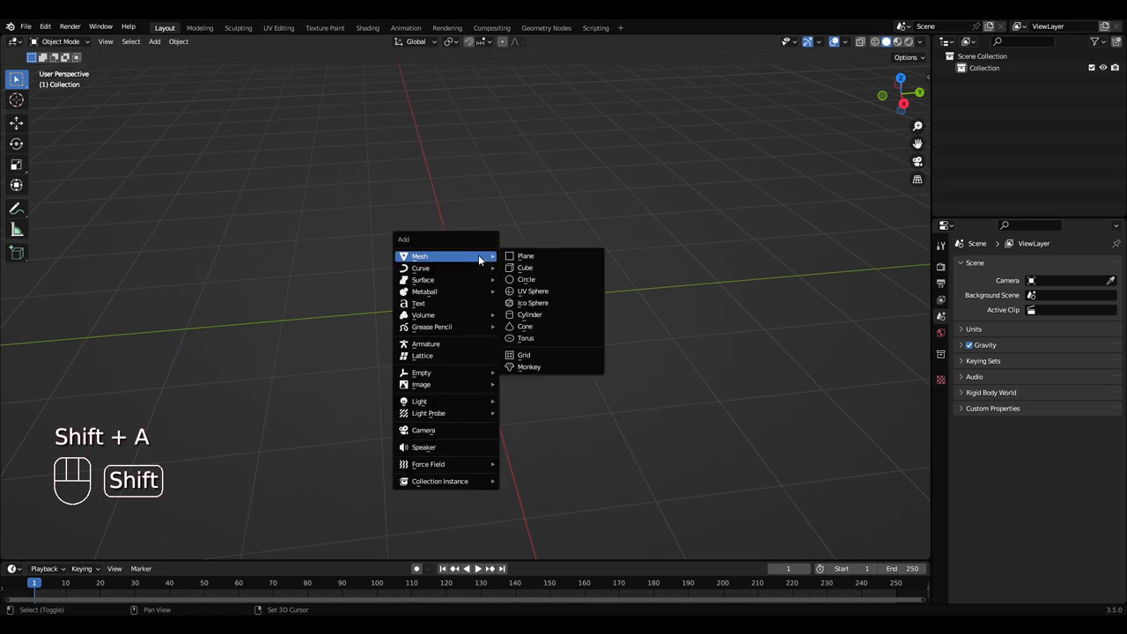
Add a cylinder at the origin and scale it into a thin, tall pole
click(529, 314)
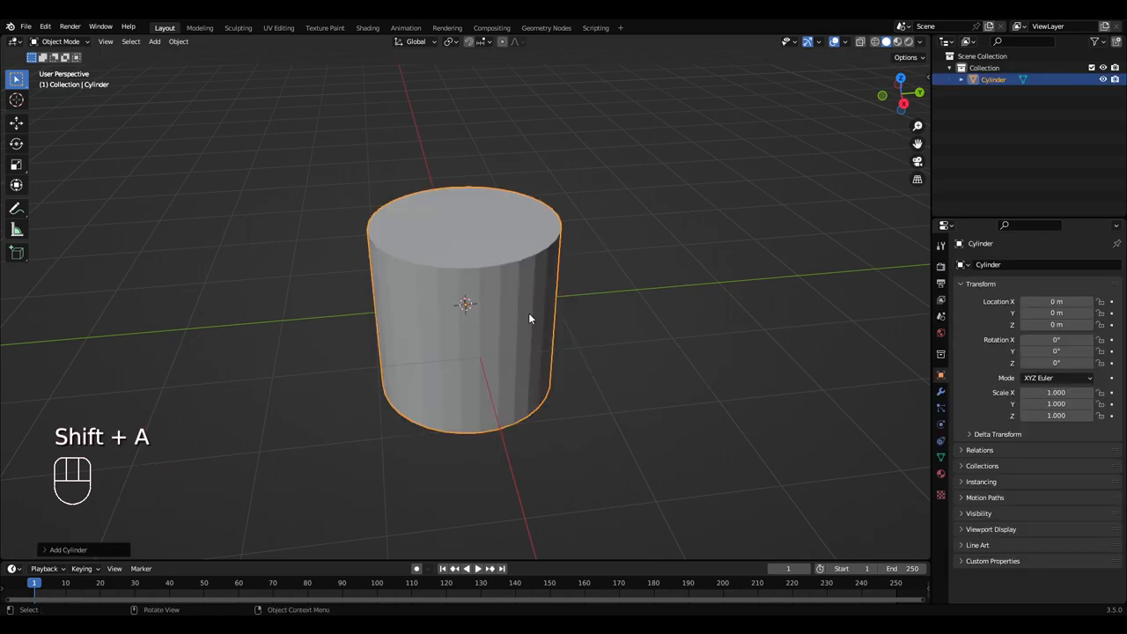
click(16, 122)
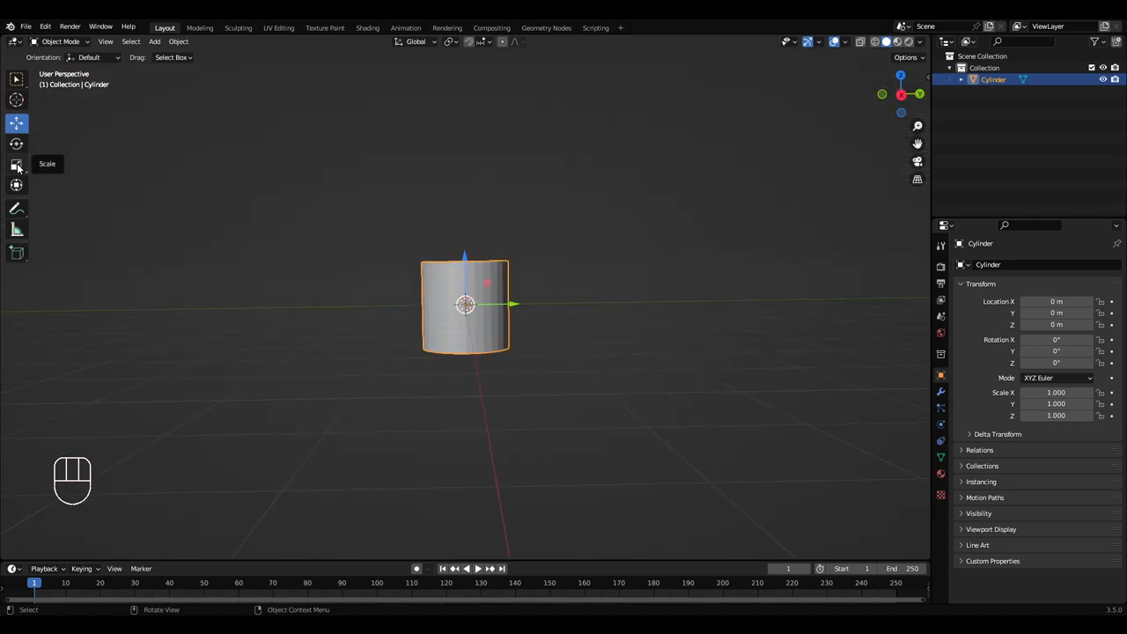
click(16, 164)
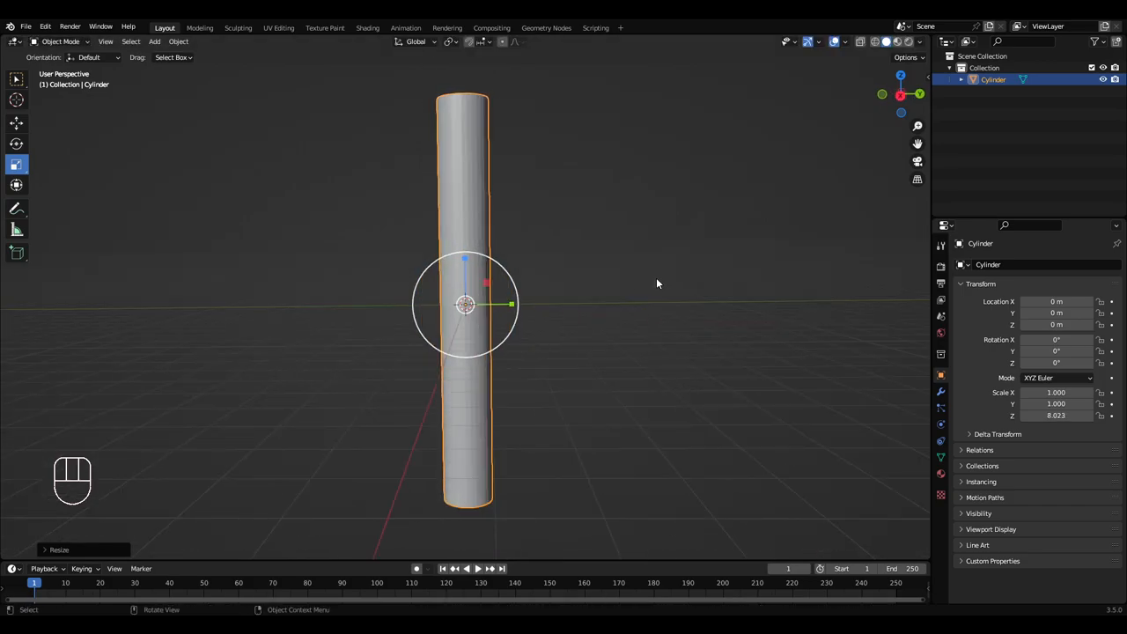
key(s)
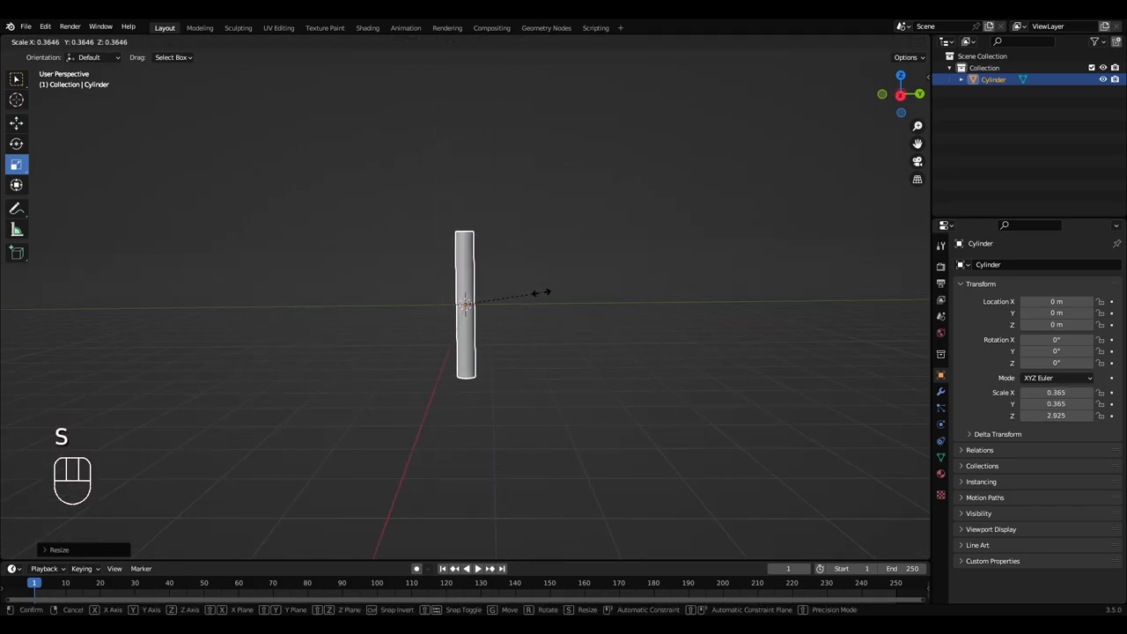
click(482, 273)
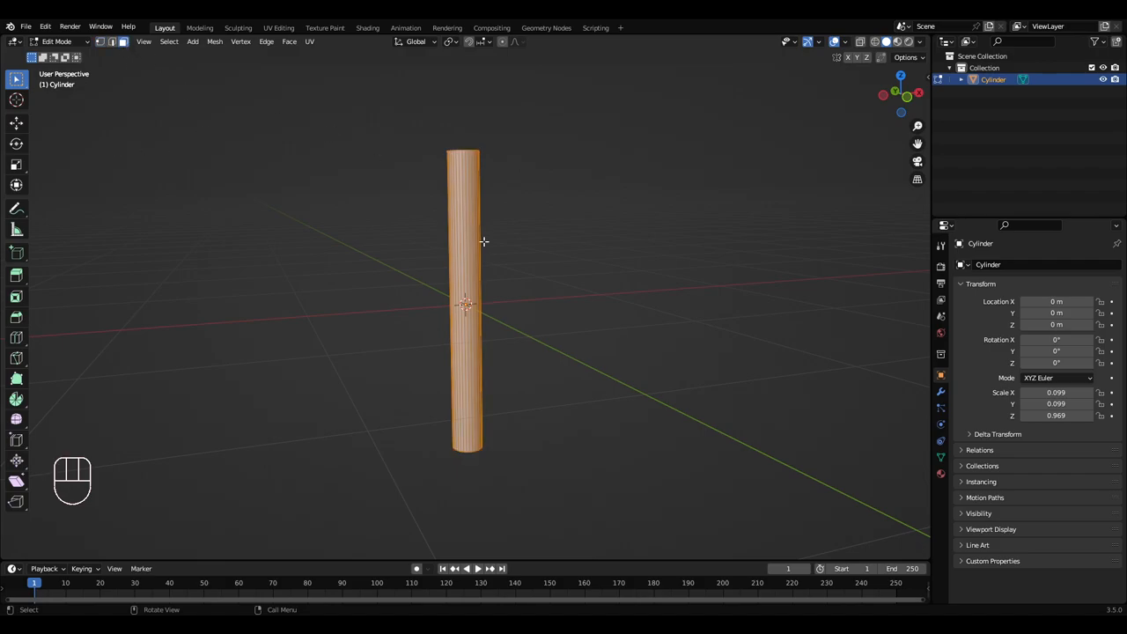
Extrude the pole's bottom face, widen it into a collar and extrude it downward
drag(484, 241, 617, 354)
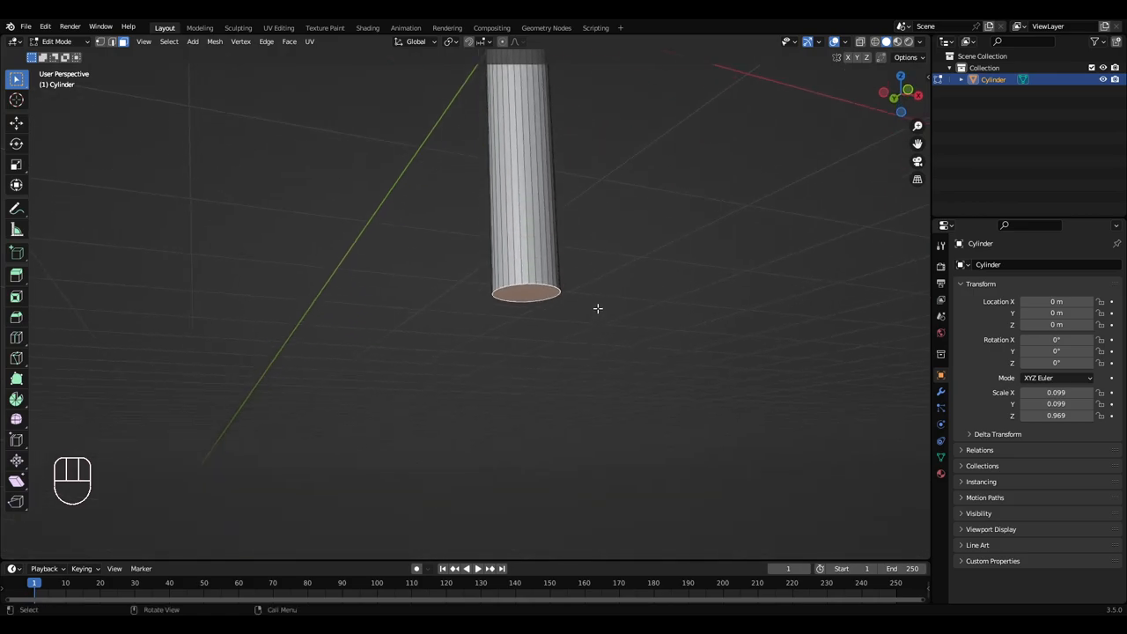
key(e)
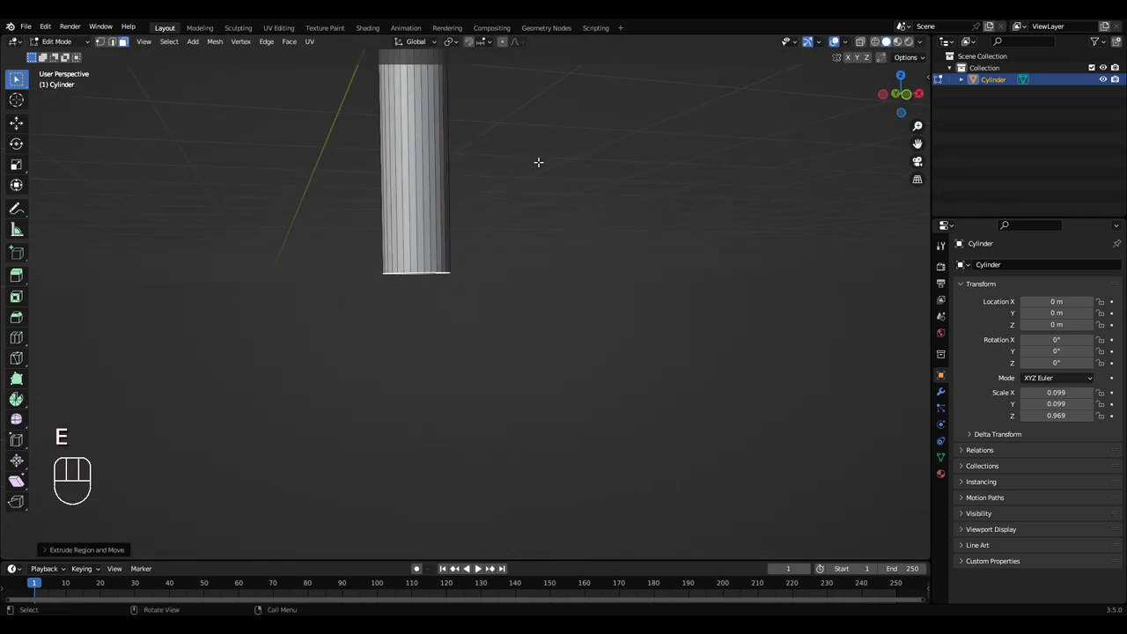
key(s)
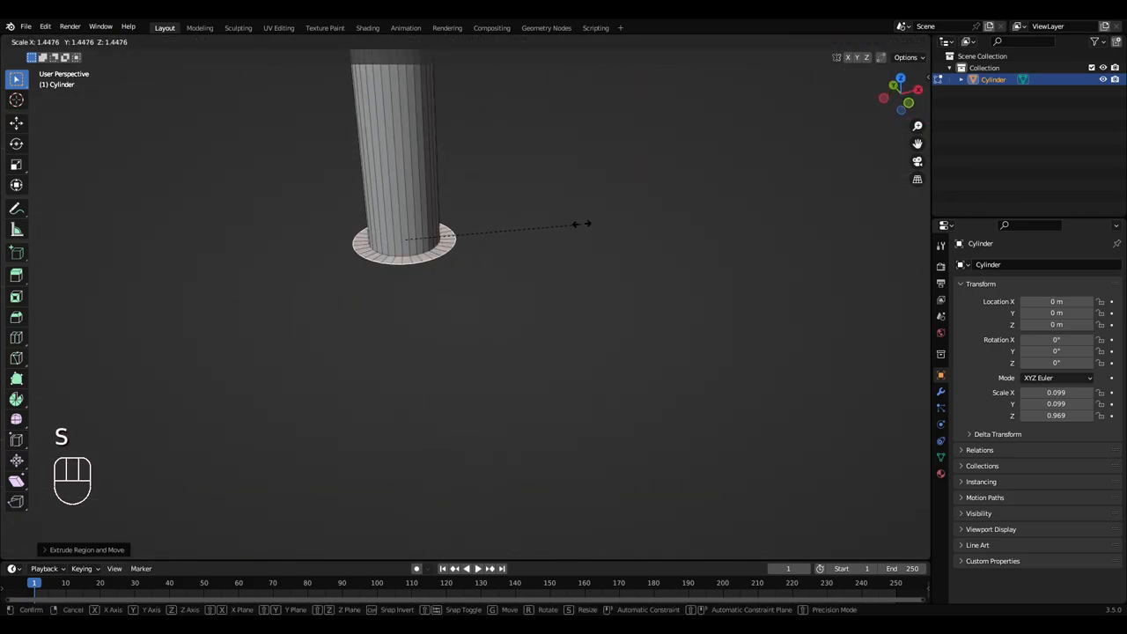
mouse_move(581, 223)
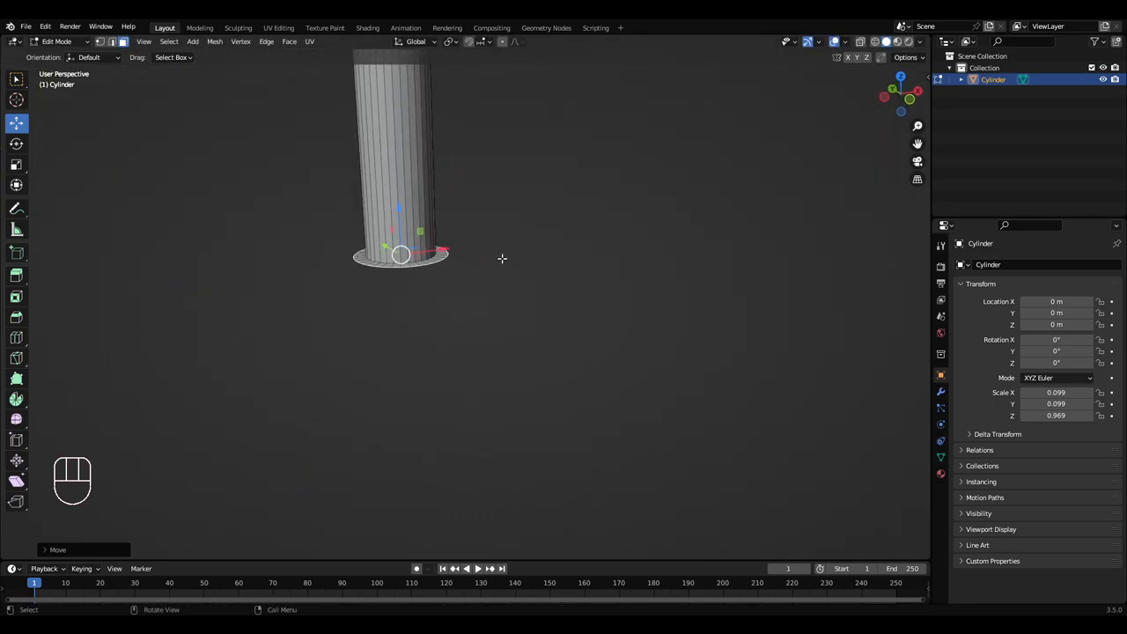
key(e)
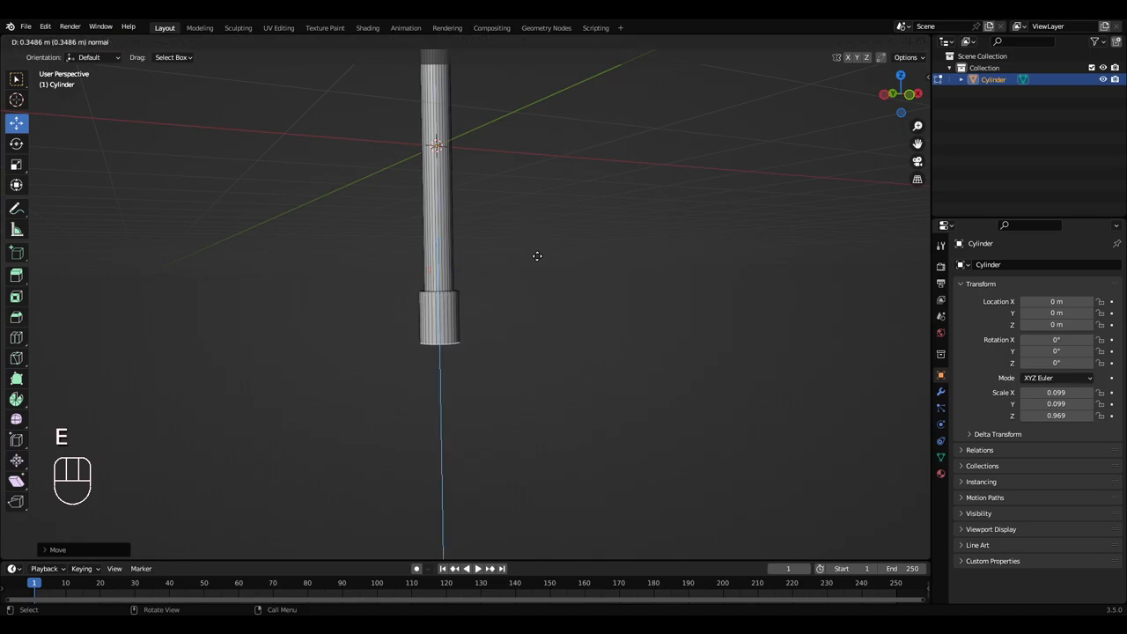
key(e)
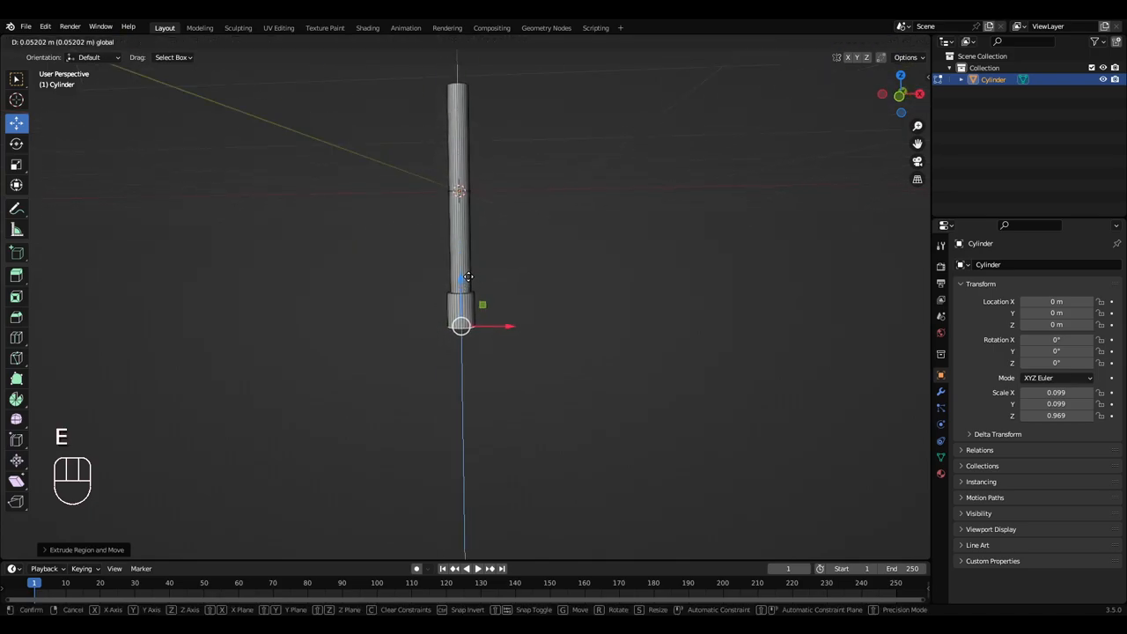
click(462, 326)
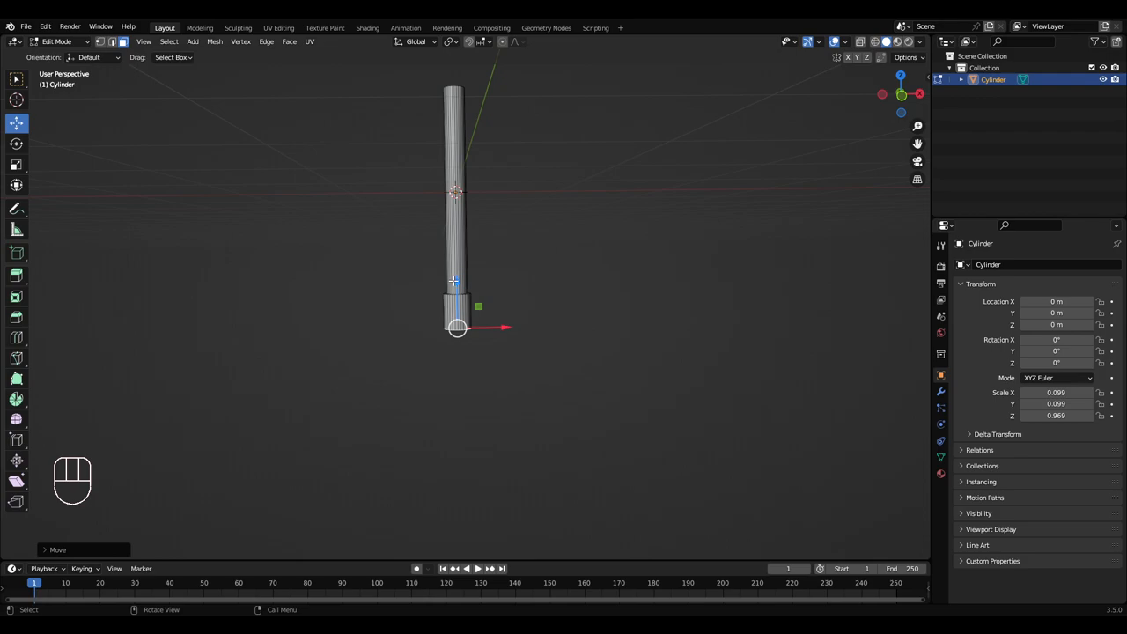
Extrude the lower end further down and taper it inward to a point
drag(458, 265, 476, 317)
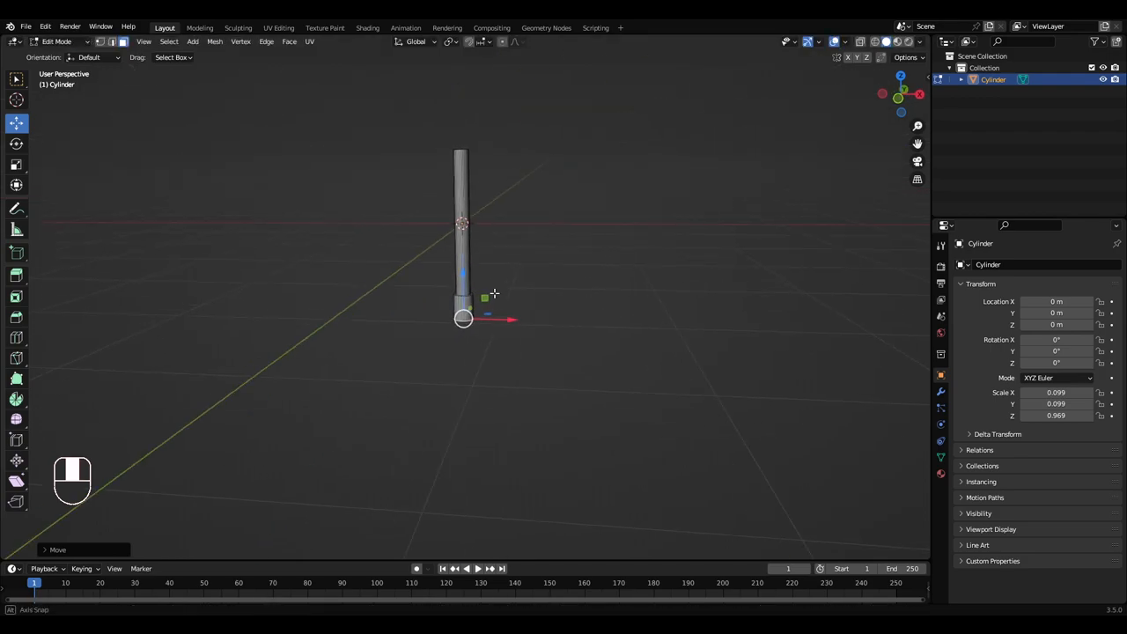
key(e)
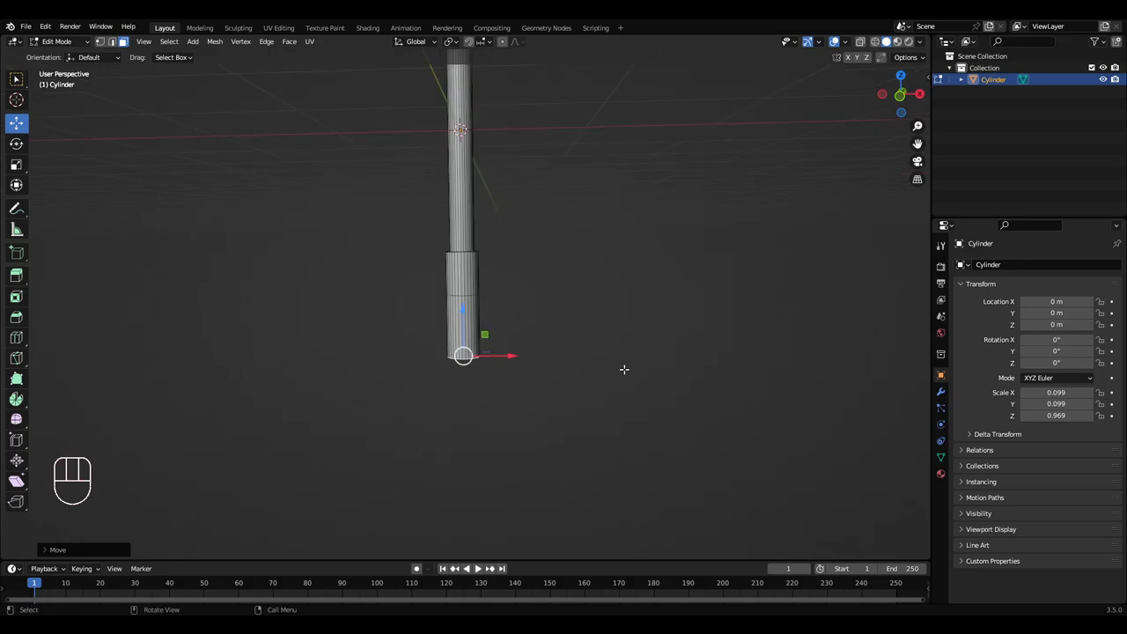
key(s)
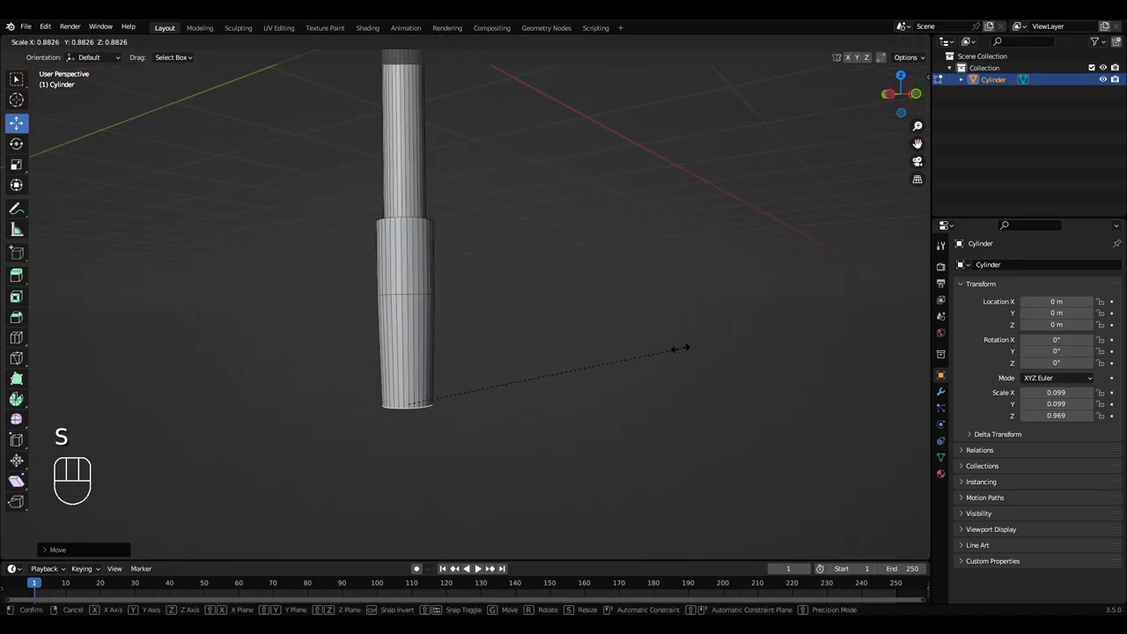
mouse_move(502, 379)
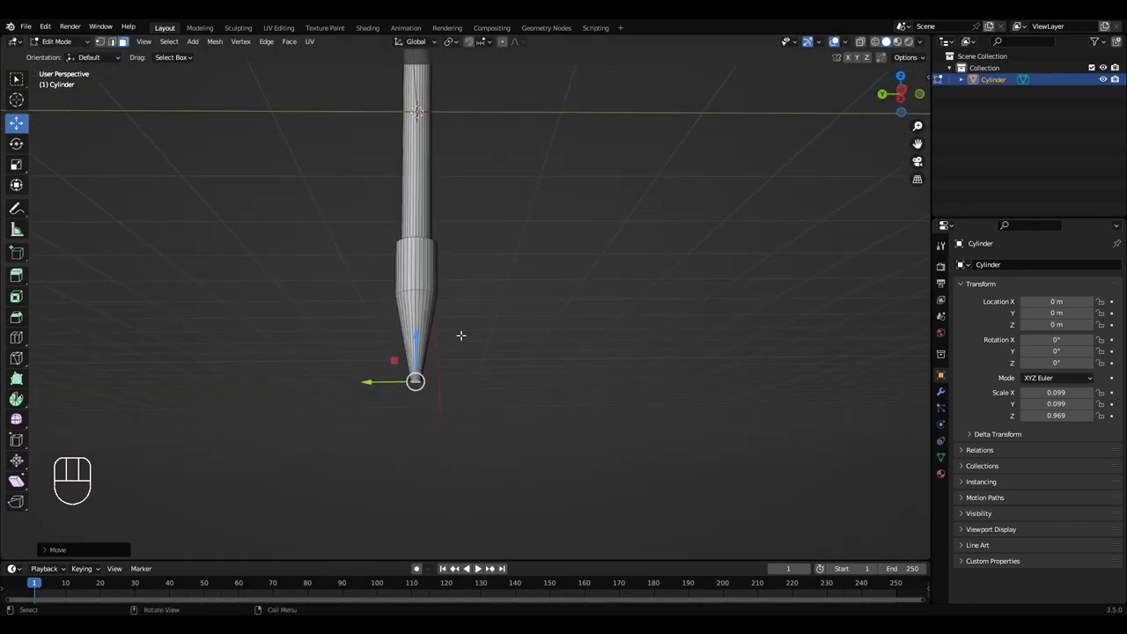
click(16, 166)
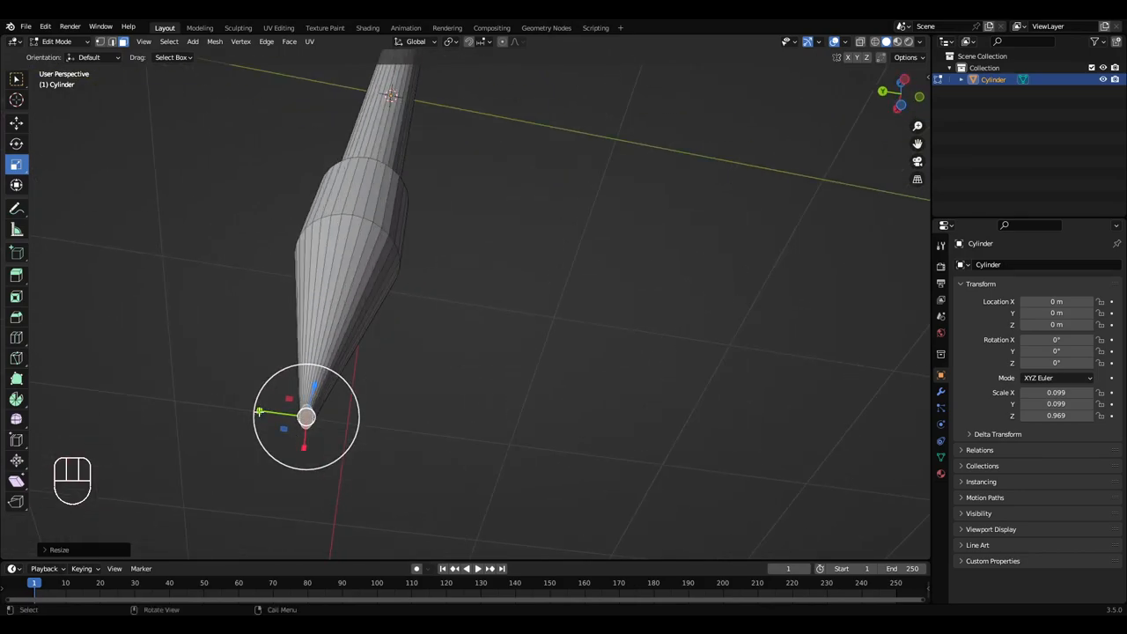
Shrink the tip vertices sharper, return to Object Mode and raise the pole above the grid
key(s)
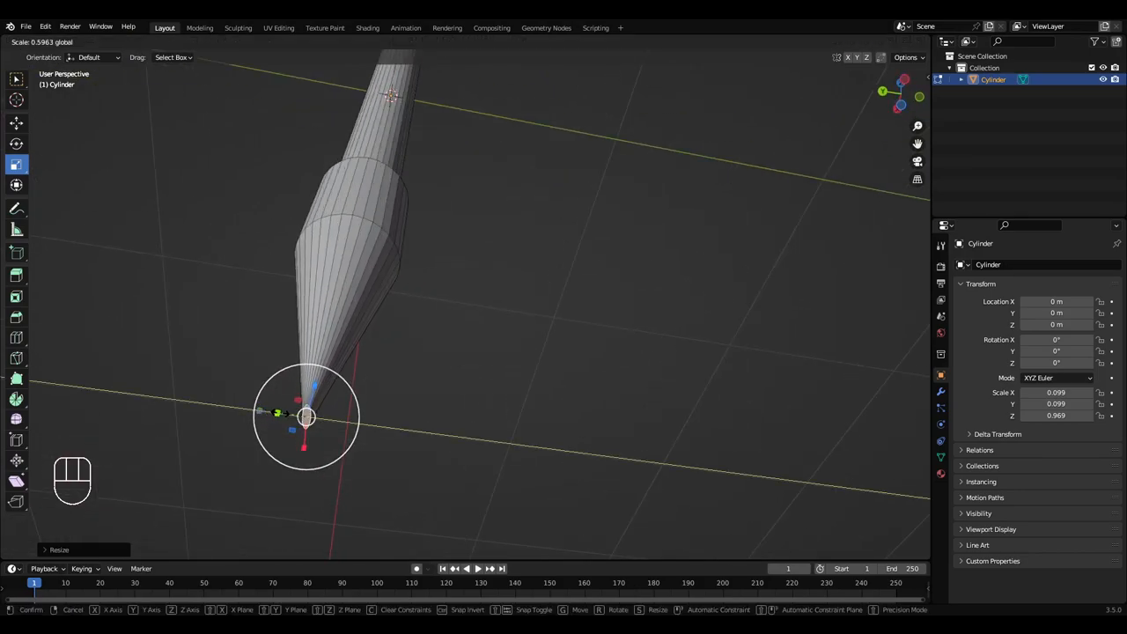
key(Tab)
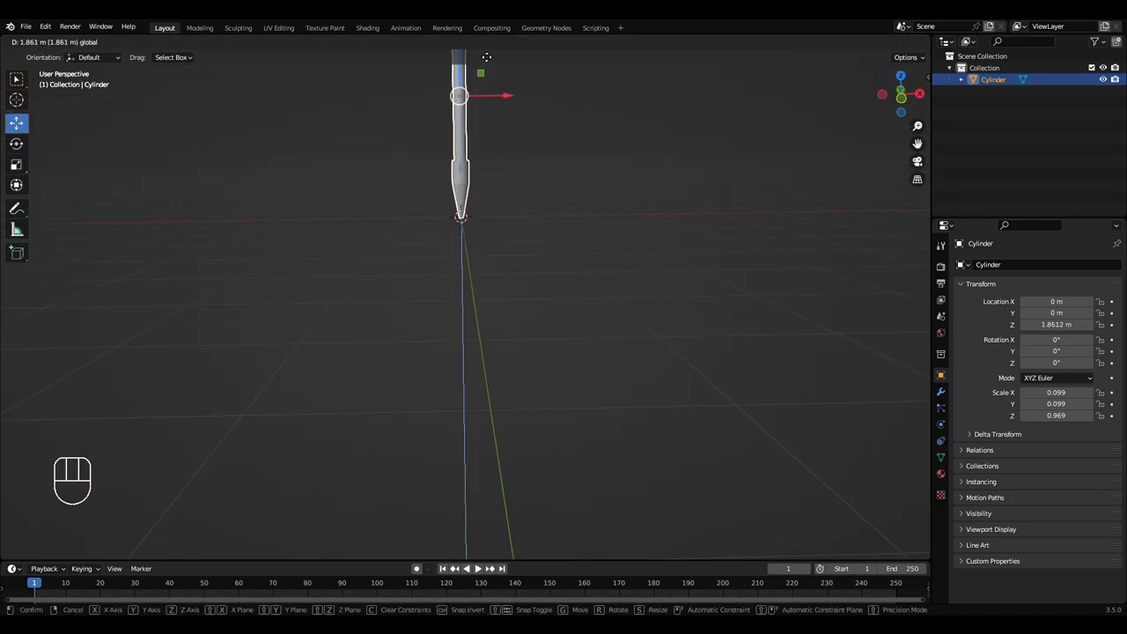
click(528, 385)
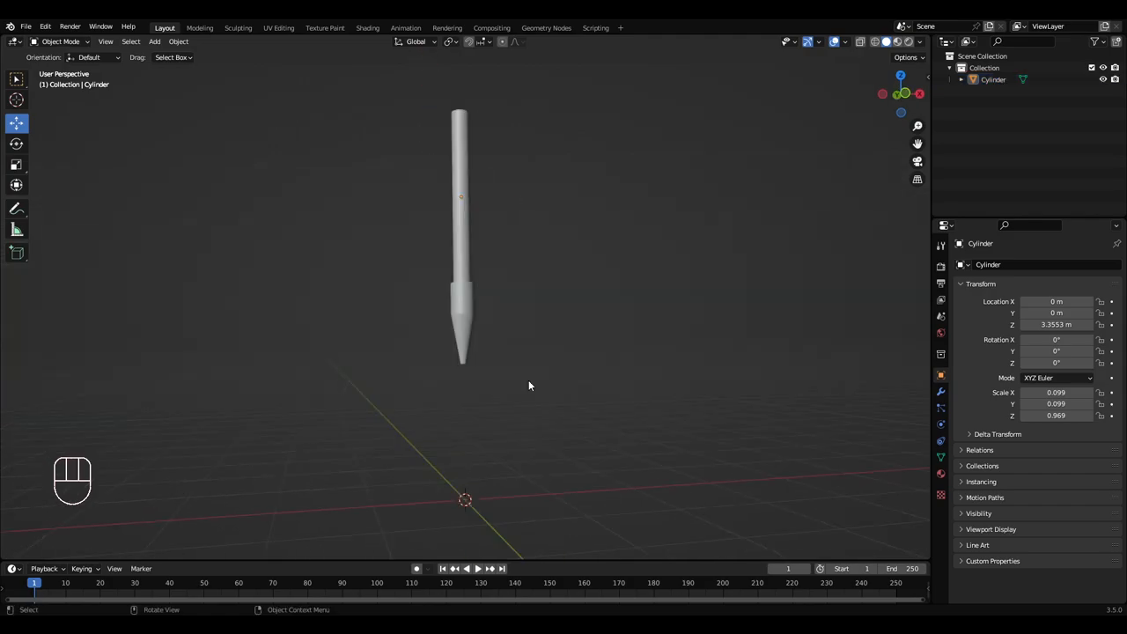
Add a cube, shrink it and flatten it into a thin slab under the shaft's tip
key(shift+a)
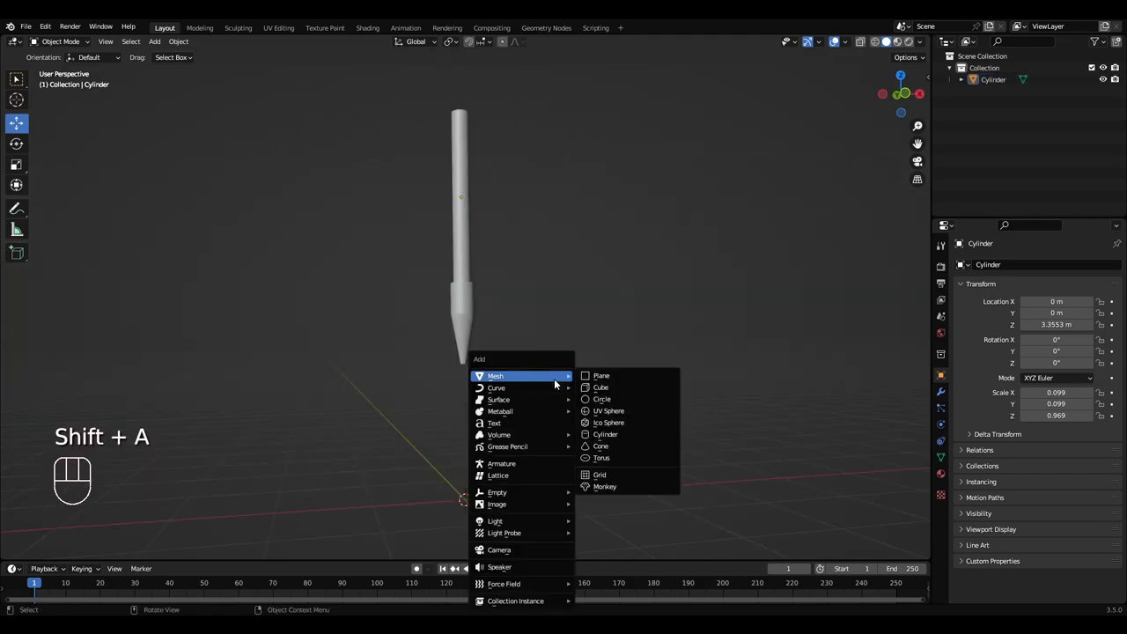
mouse_move(625, 388)
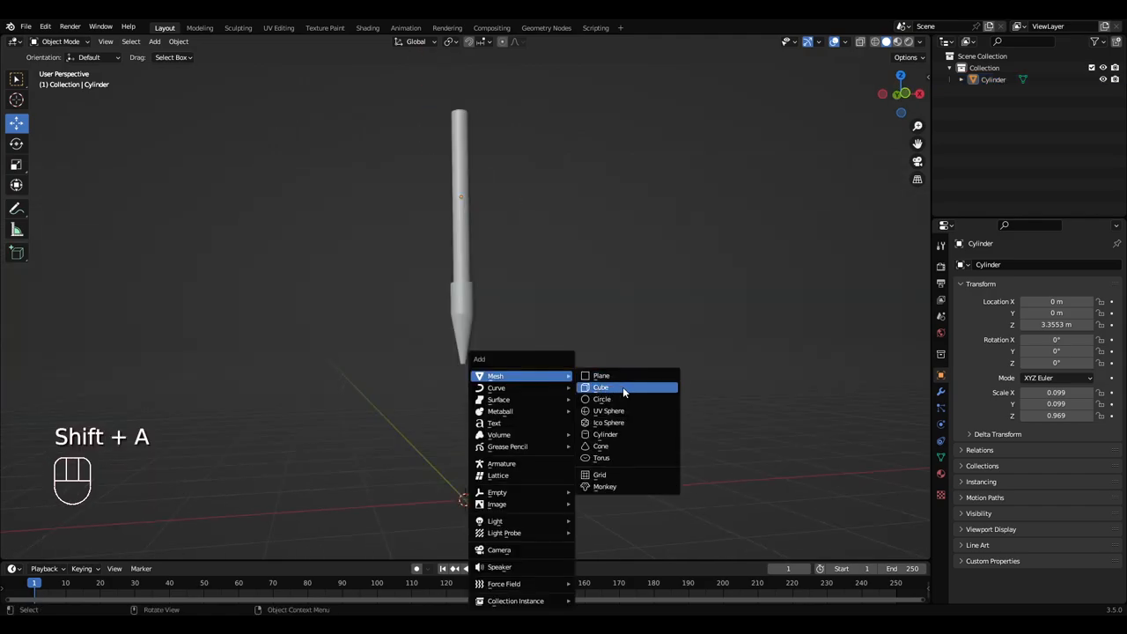
click(600, 387)
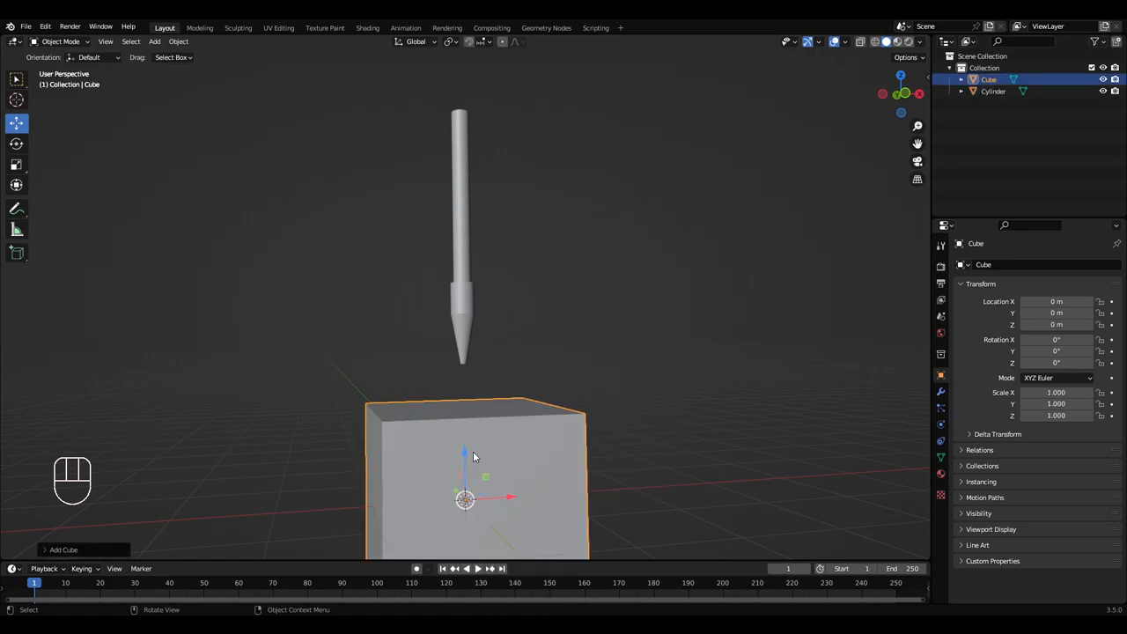
drag(475, 458, 546, 449)
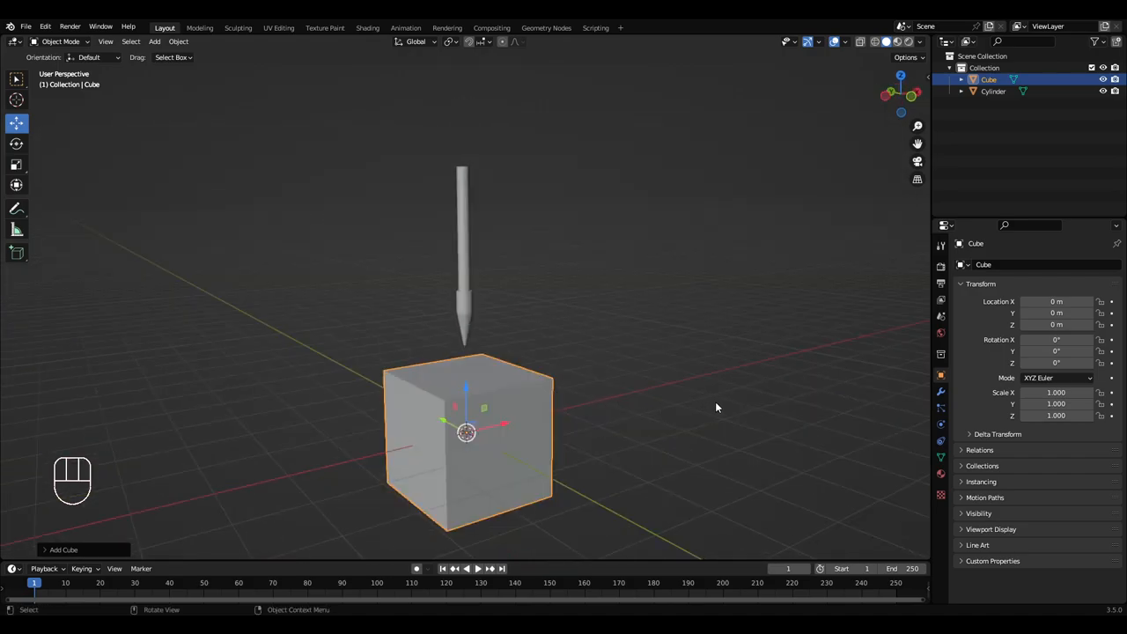
key(s)
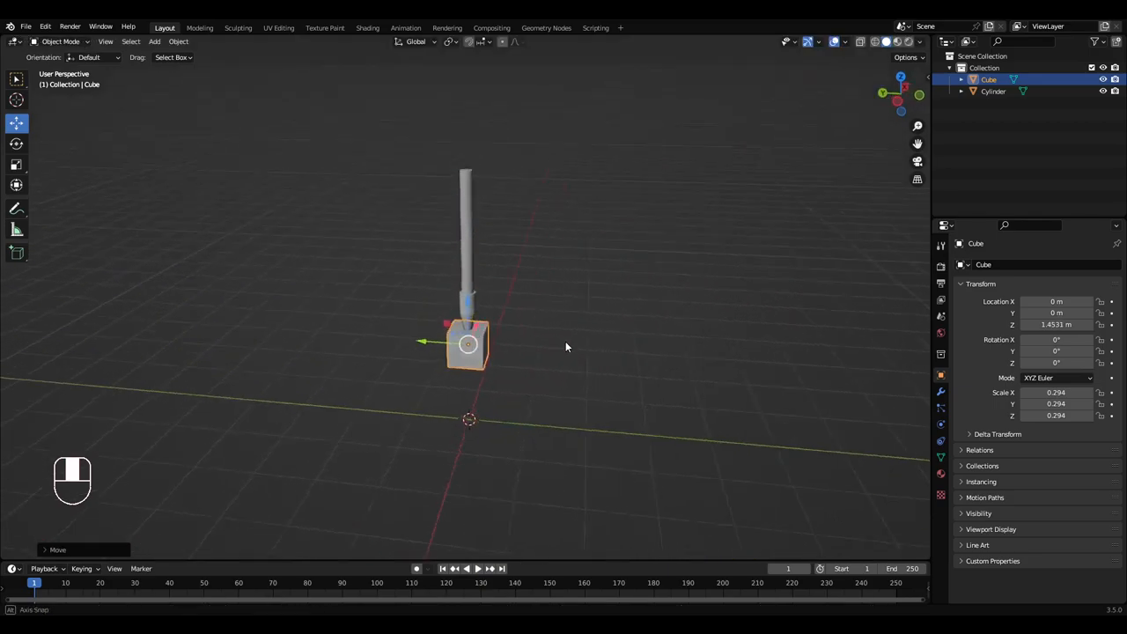
key(s)
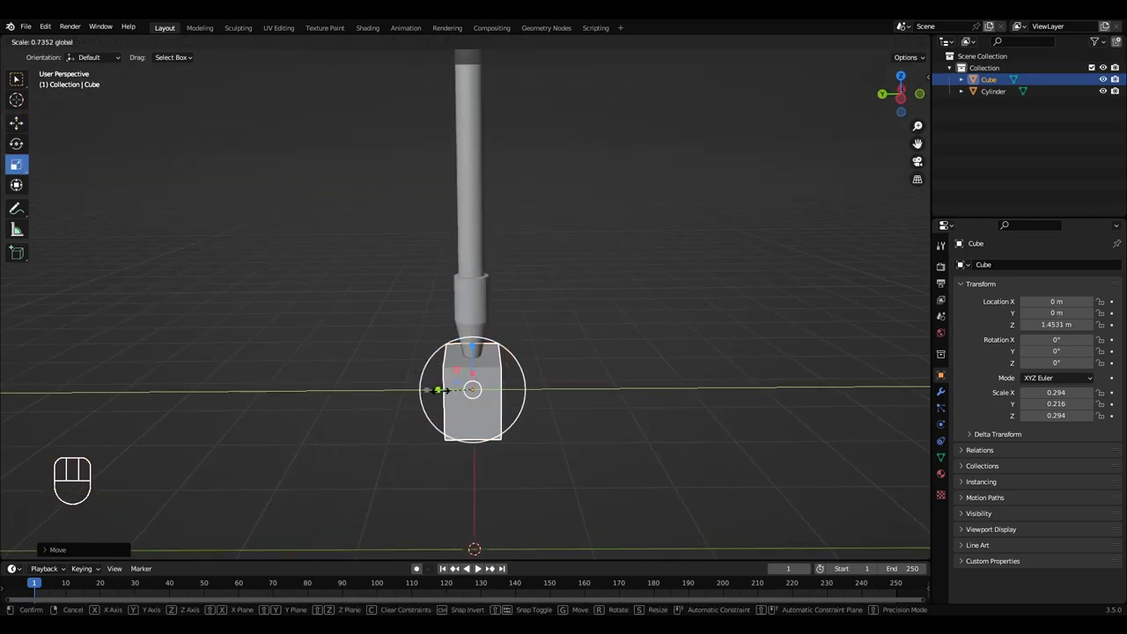
mouse_move(454, 389)
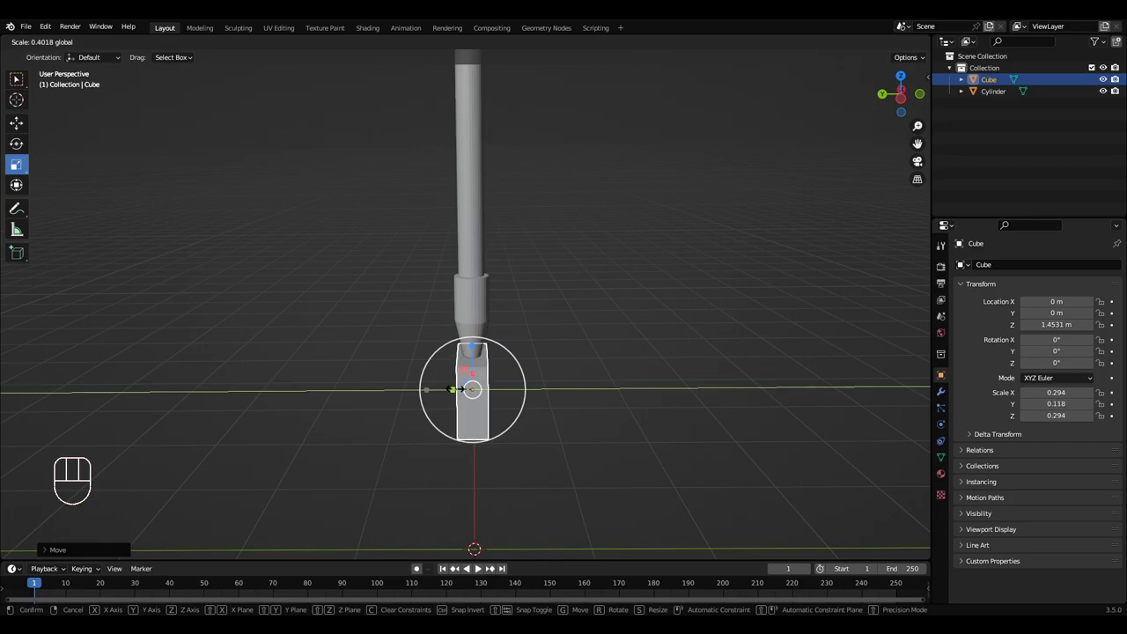
mouse_move(474, 393)
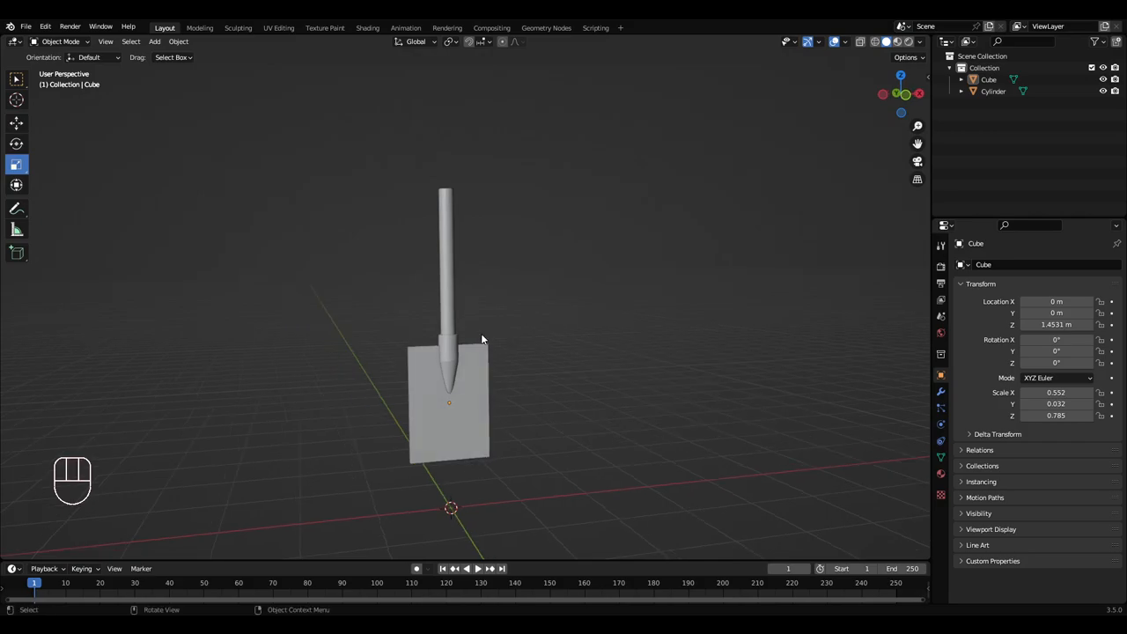
Add a cylinder, shrink it, turn it sideways and position it near the shaft's top
key(shift+a)
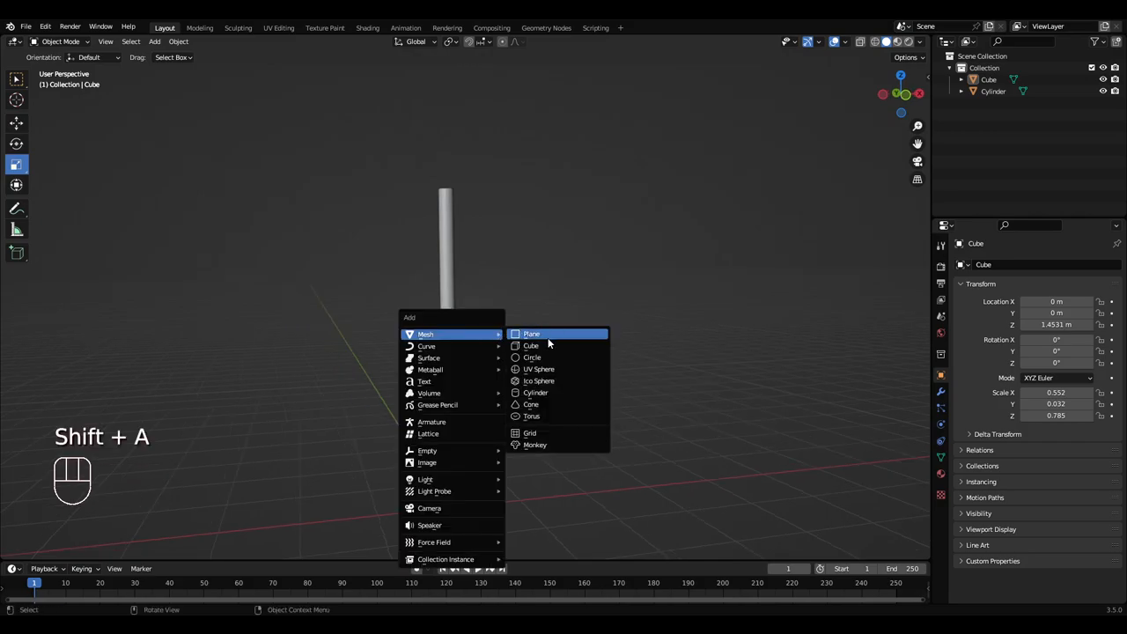
click(536, 392)
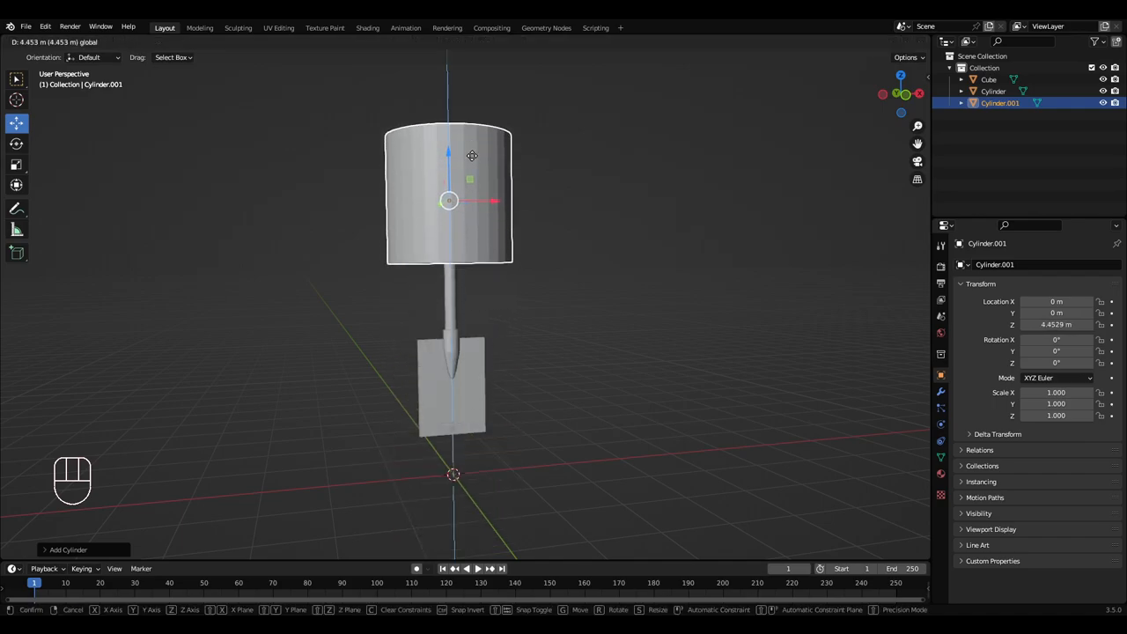
key(s)
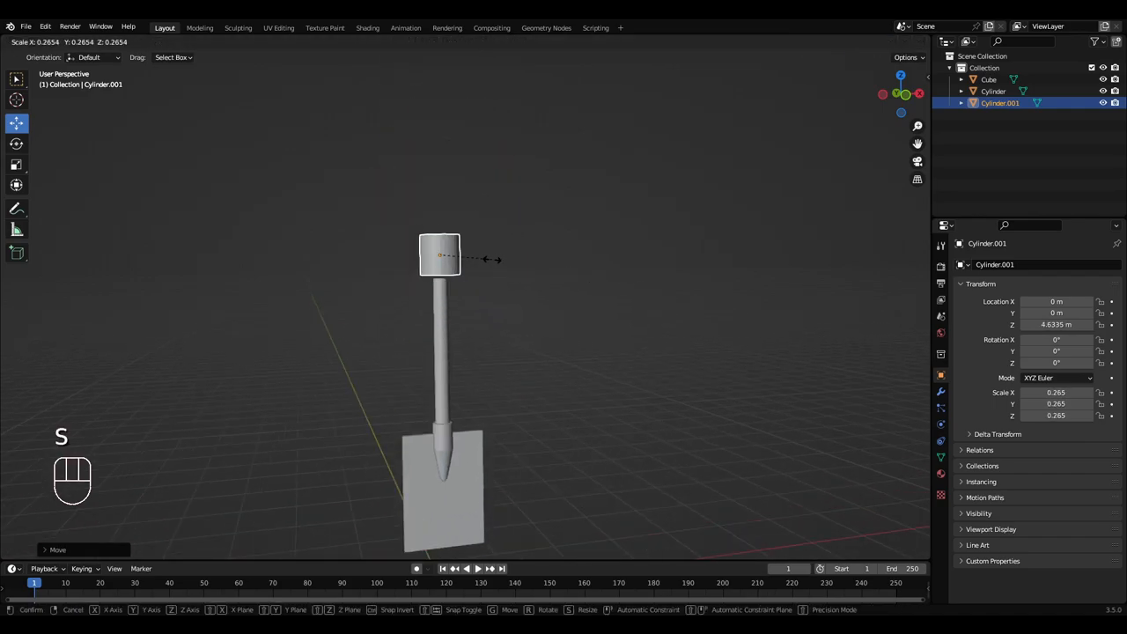
click(475, 258)
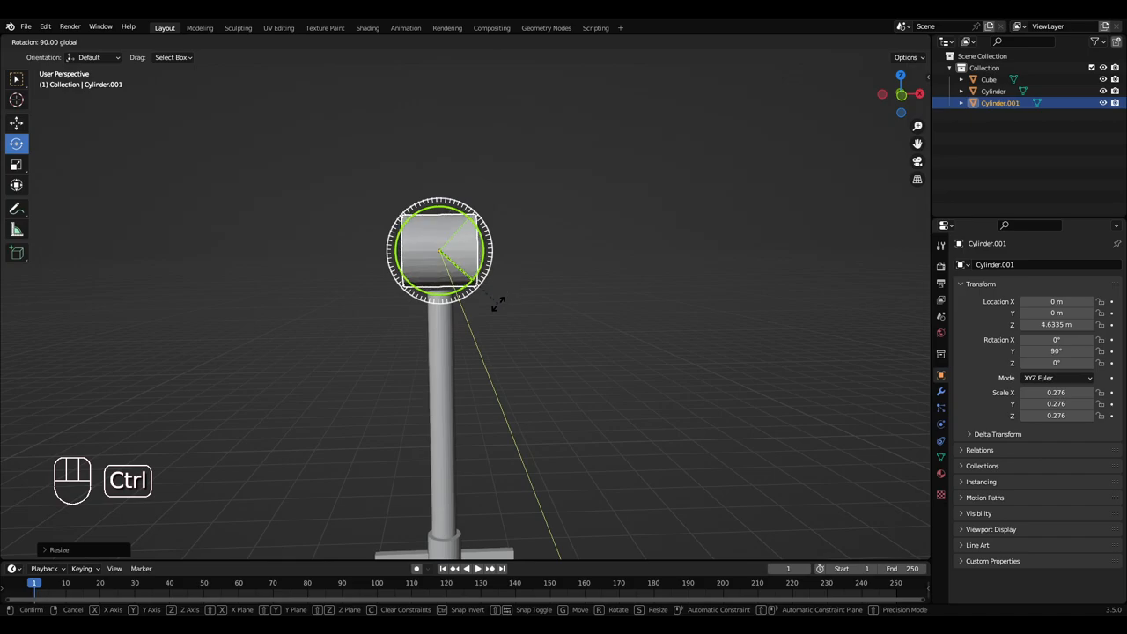
key(s)
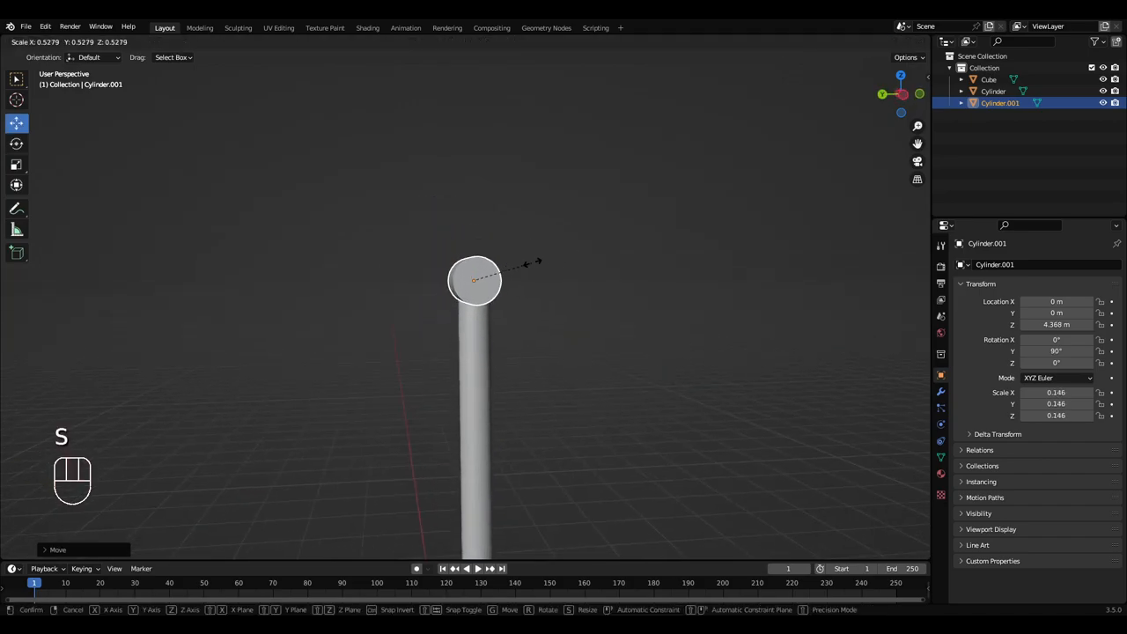
click(476, 282)
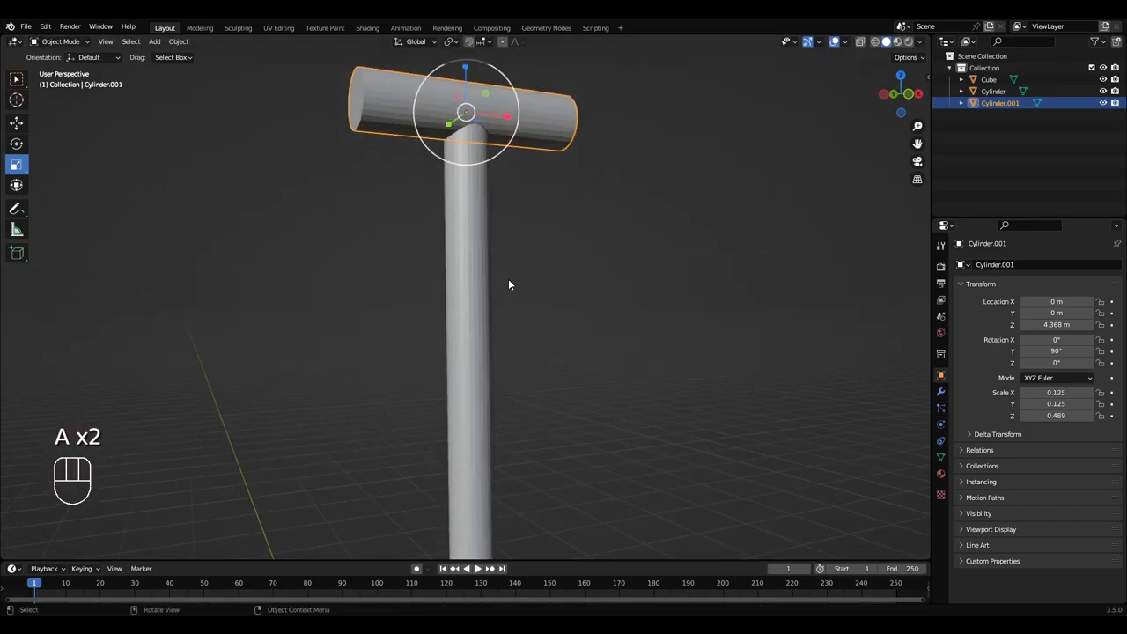
key(s)
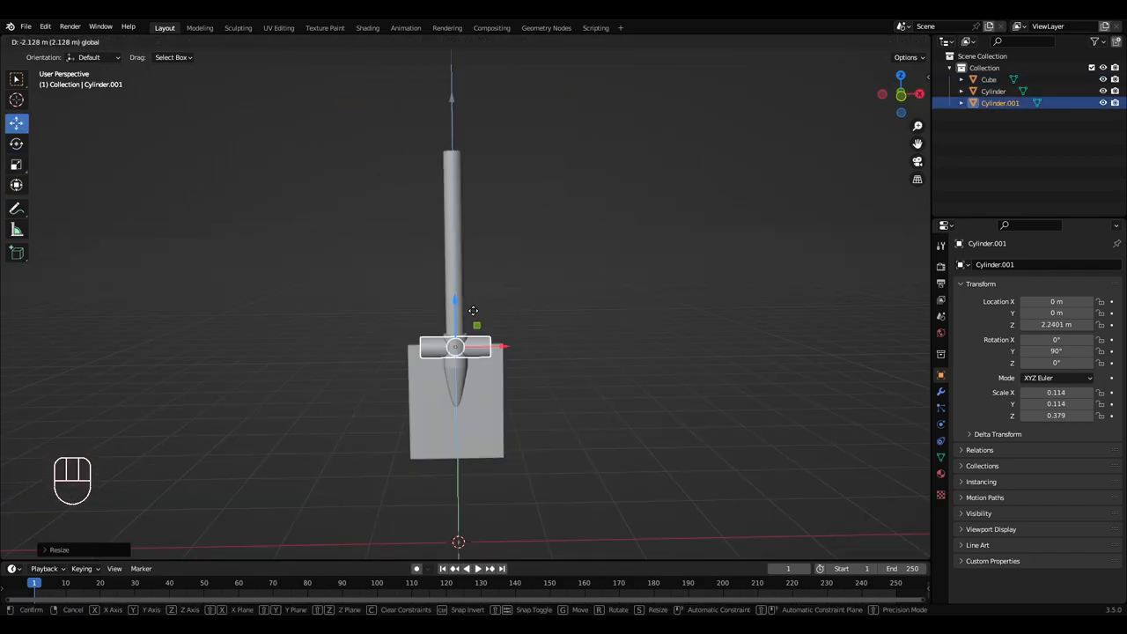
click(453, 347)
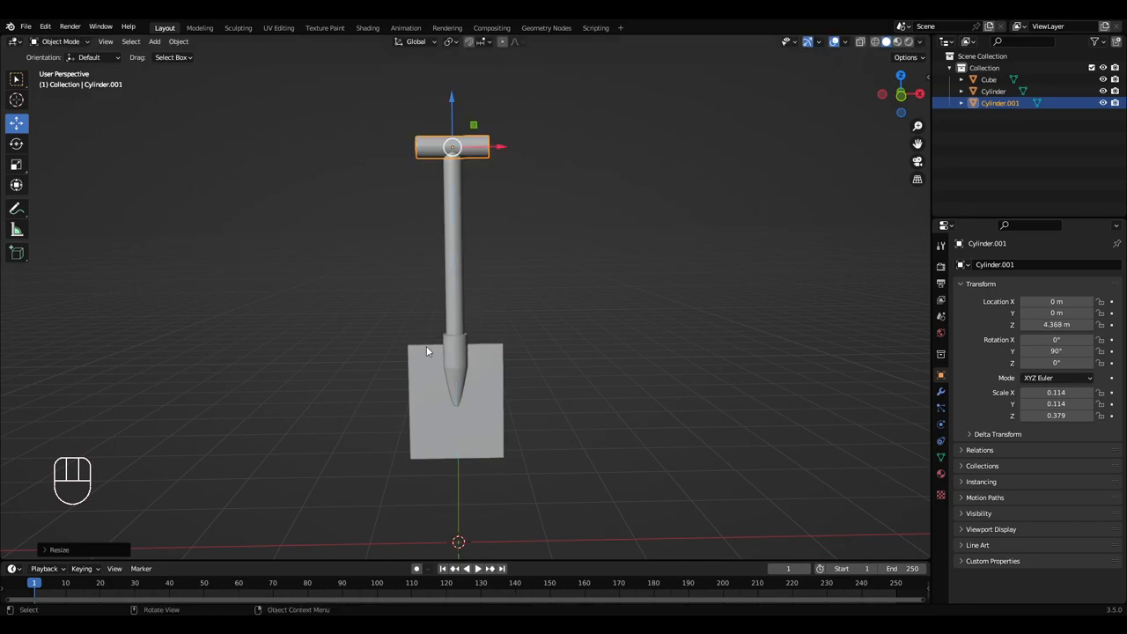
click(418, 355)
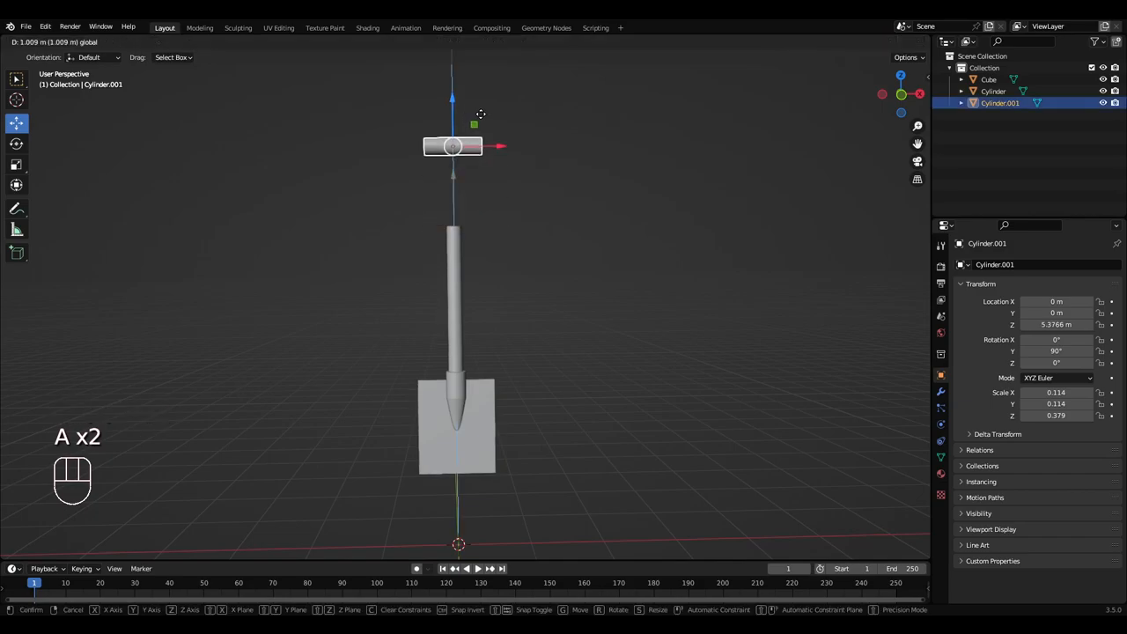
Edit the shaft mesh to move its top up to meet the crosspiece
key(Tab)
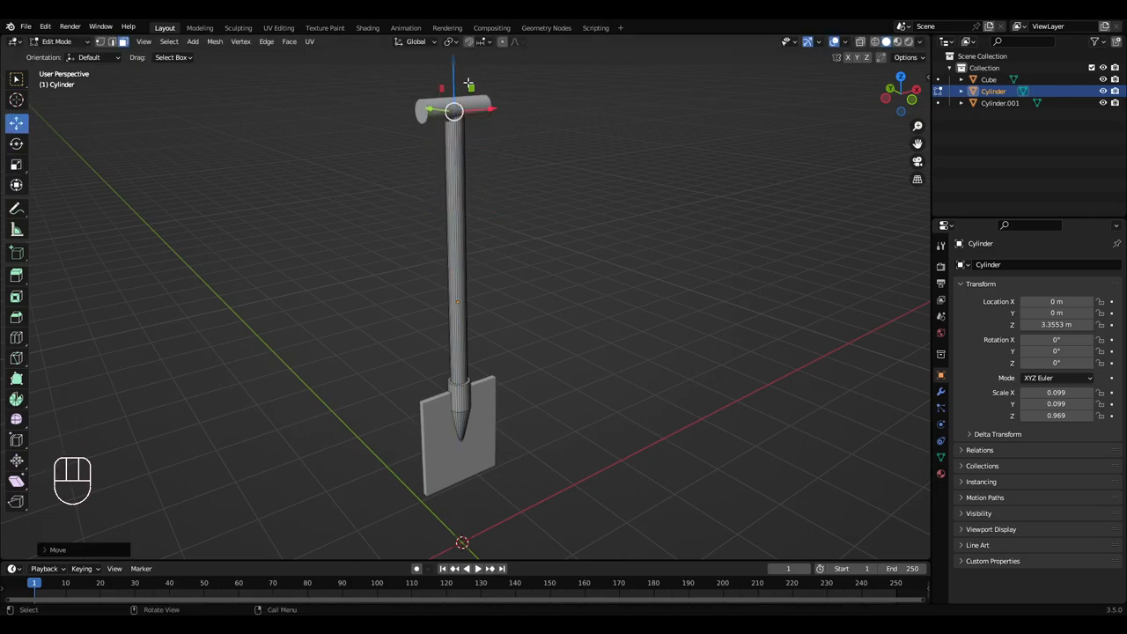
key(Tab)
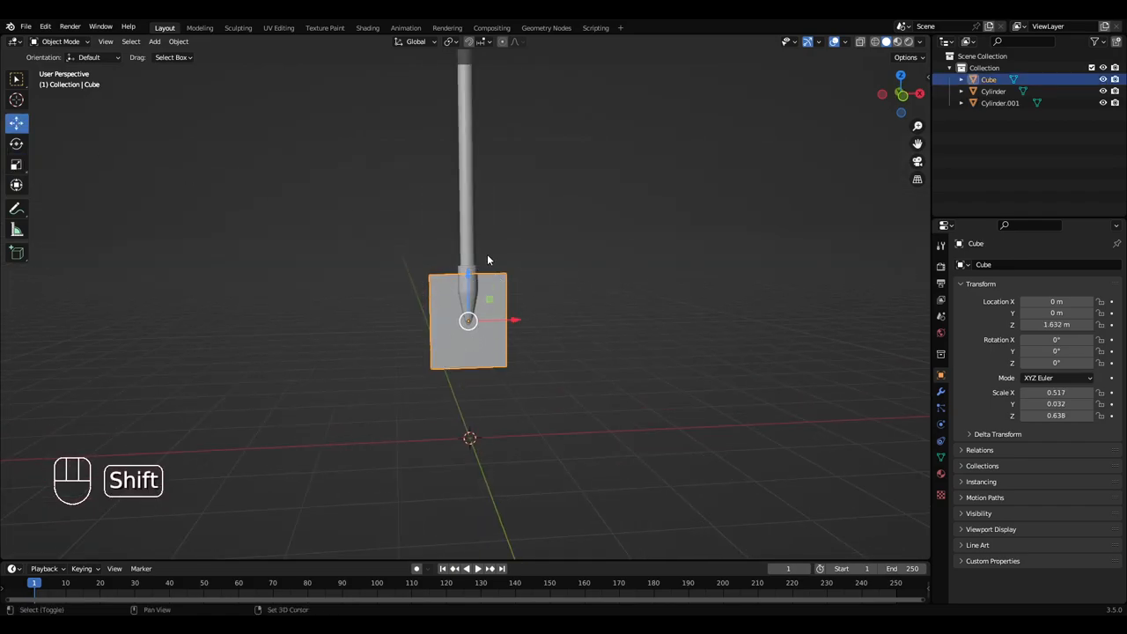
Add vertical edge loop cuts across the blade slab
key(Tab)
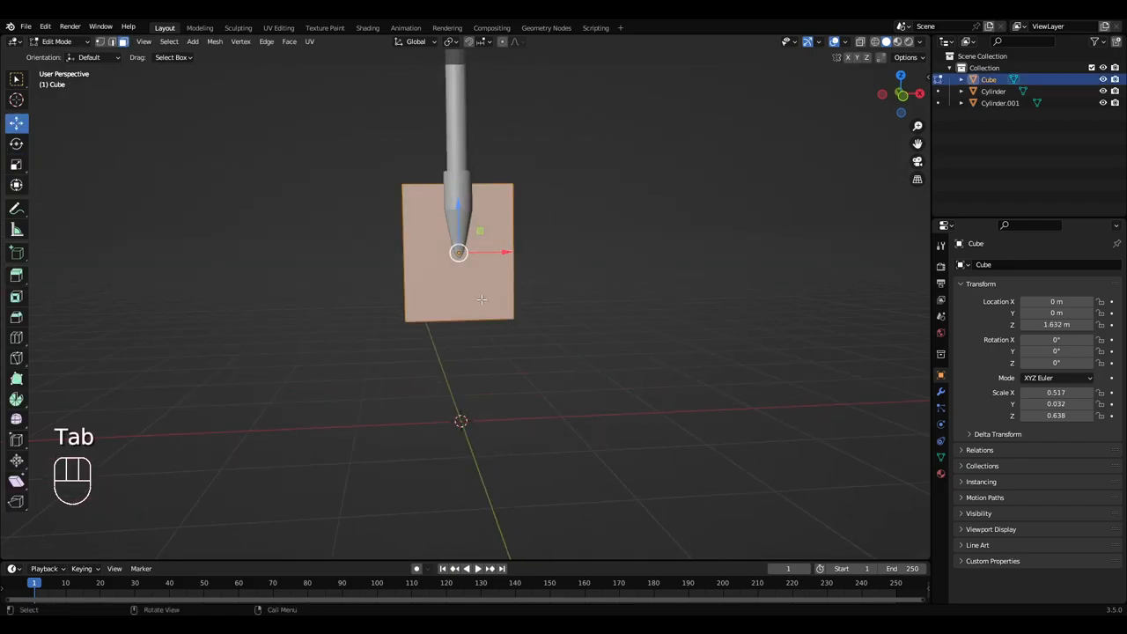
key(Tab)
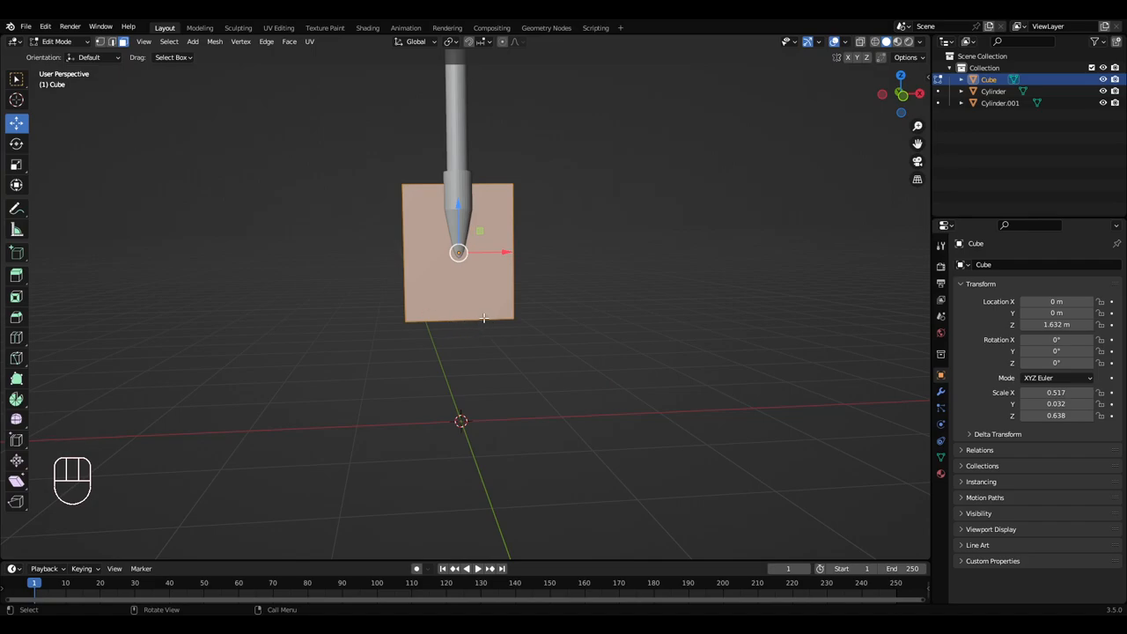
key(ctrl+r)
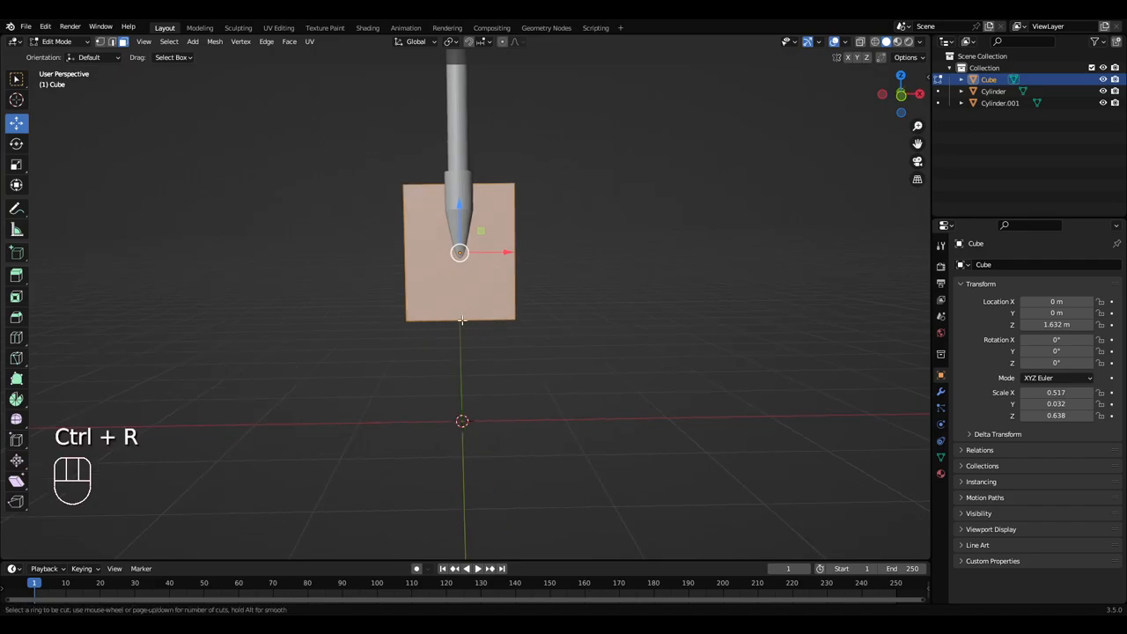
mouse_move(474, 319)
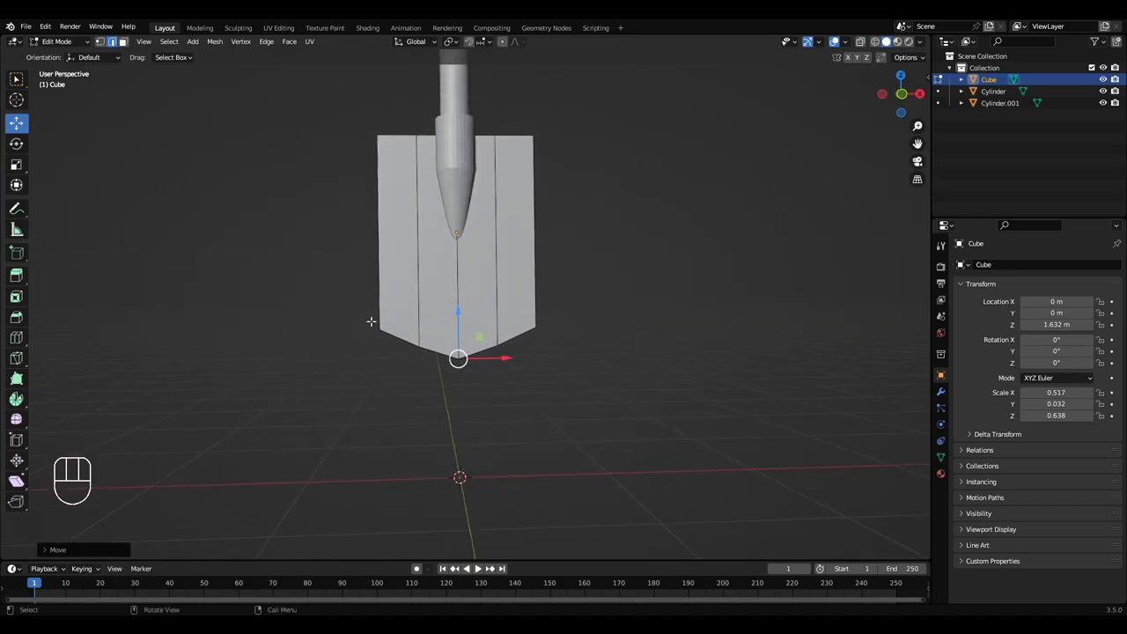
key(Tab)
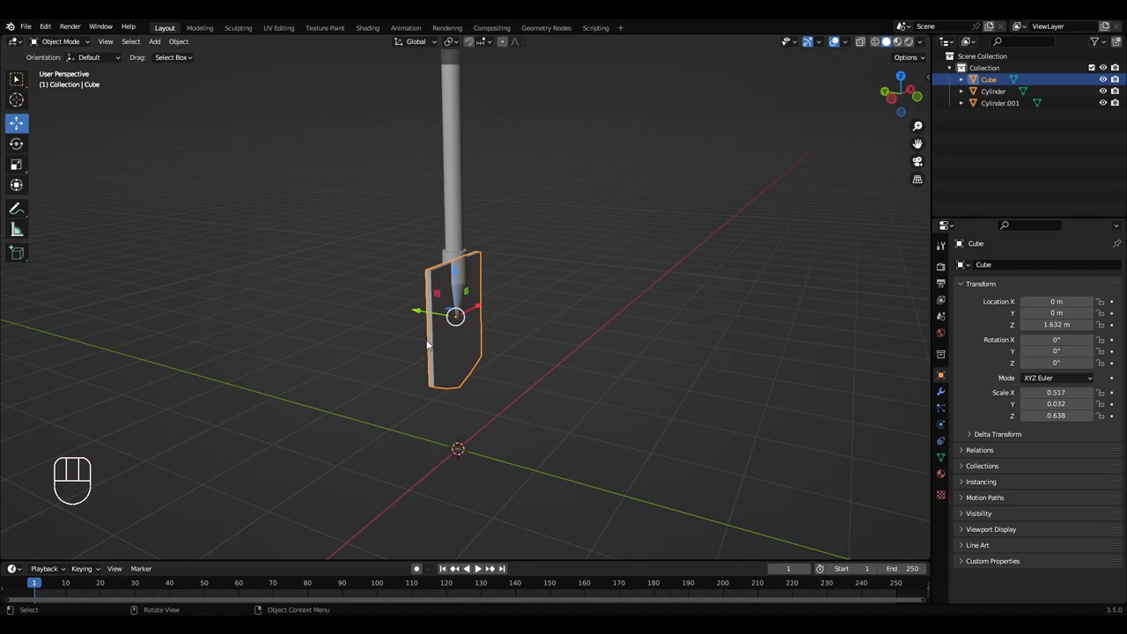
Add a horizontal edge loop and move the bottom middle vertices down into a point
key(Tab)
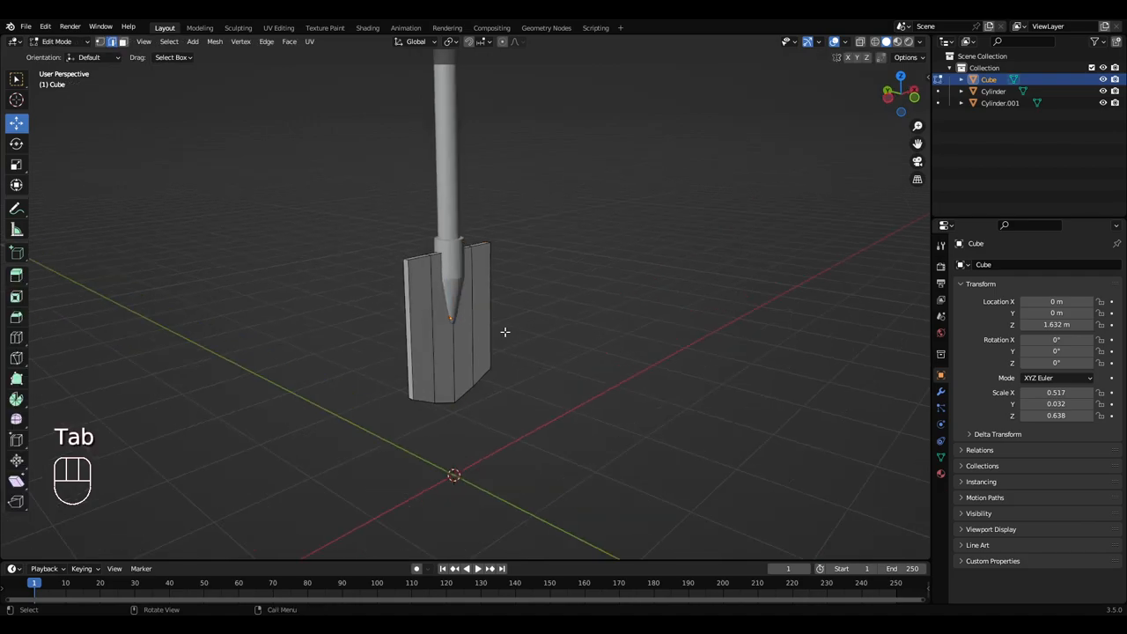
key(ctrl+r)
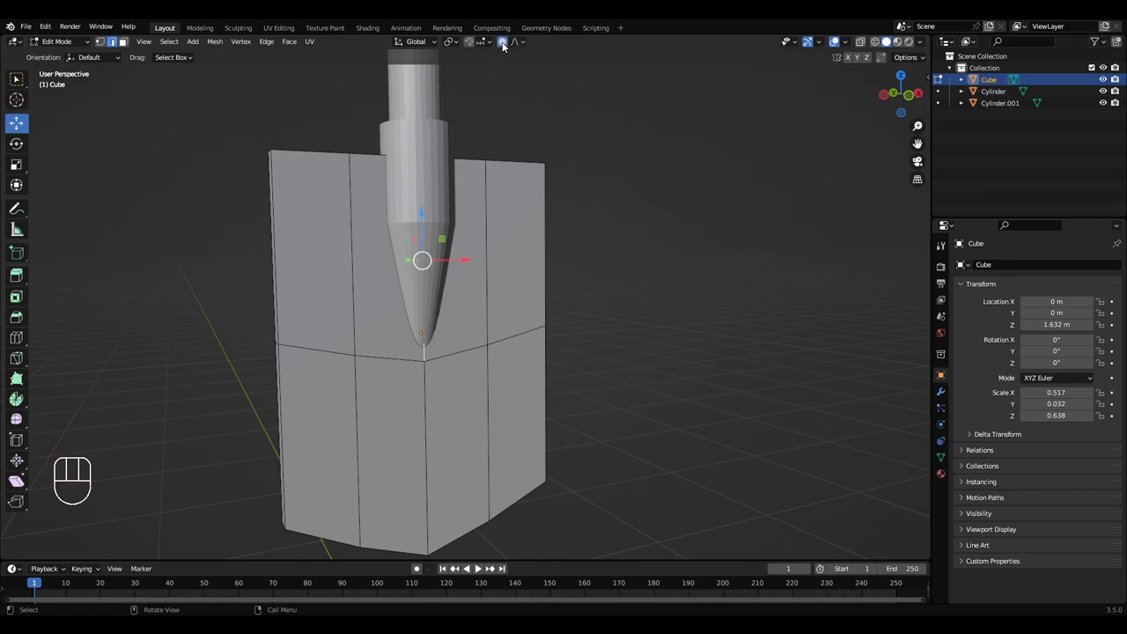
mouse_move(639, 258)
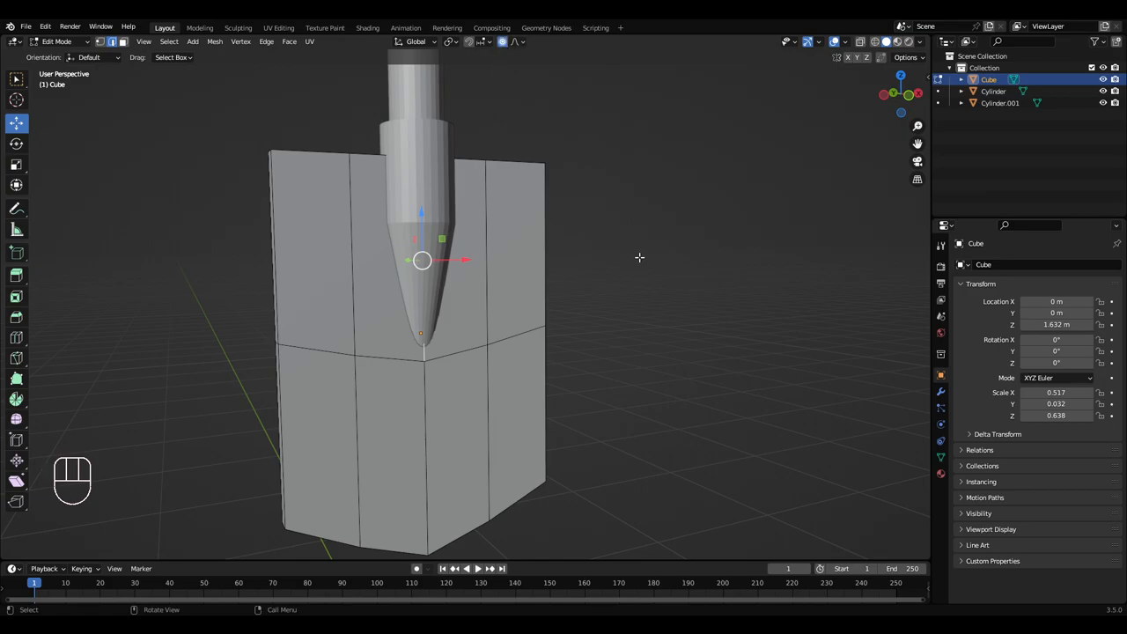
mouse_move(584, 265)
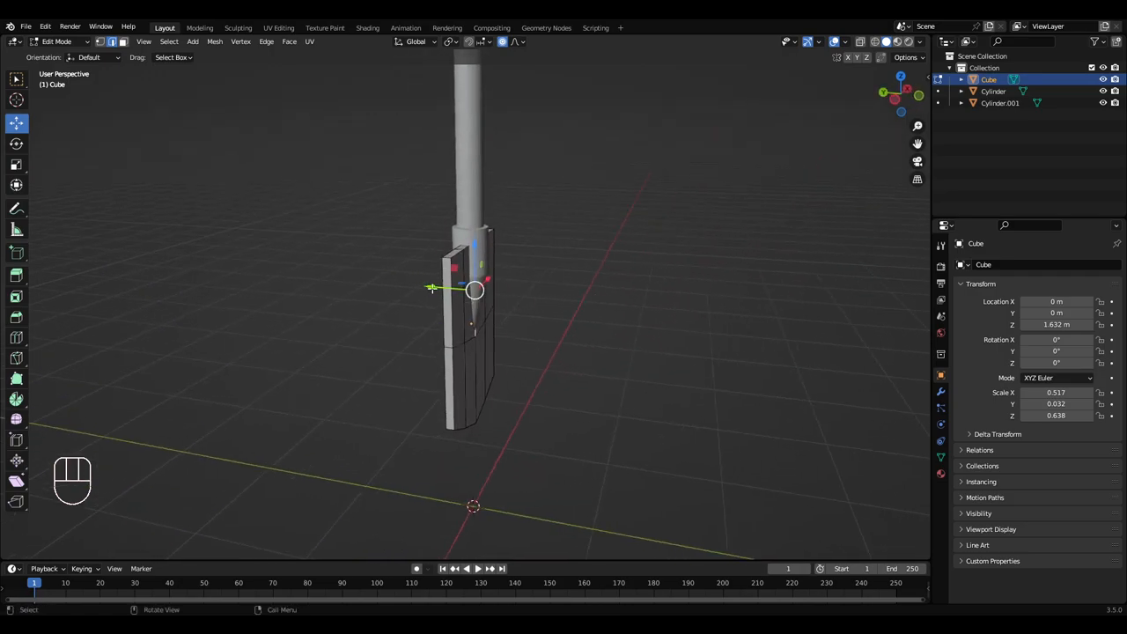
key(g)
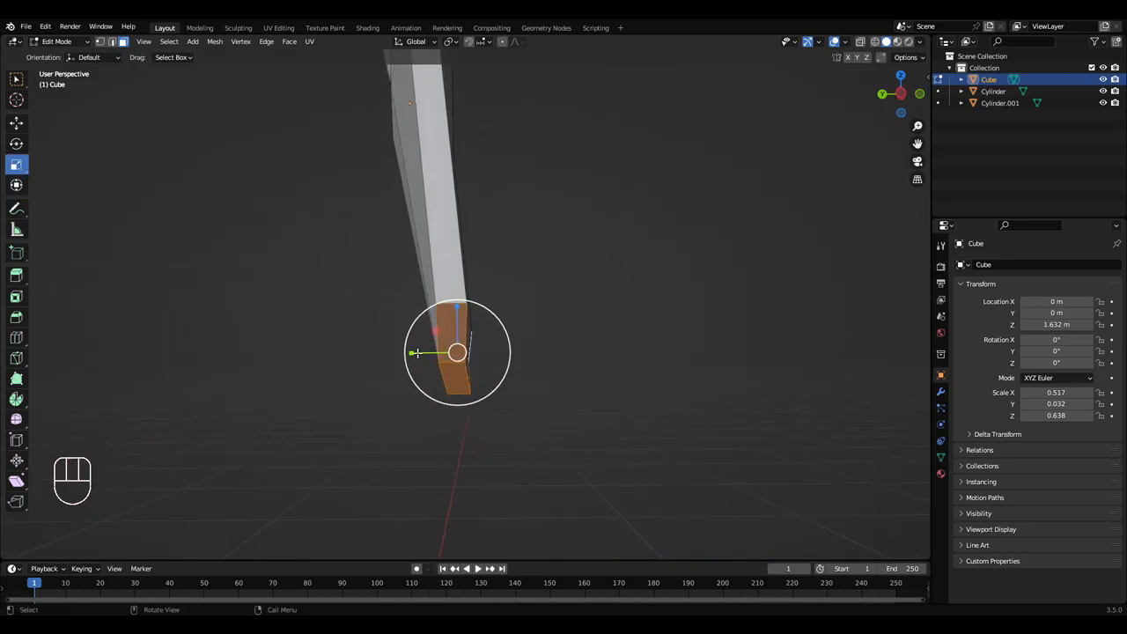
Scale the blade's bottom edge loop thinner in side view and exit Edit Mode
key(s)
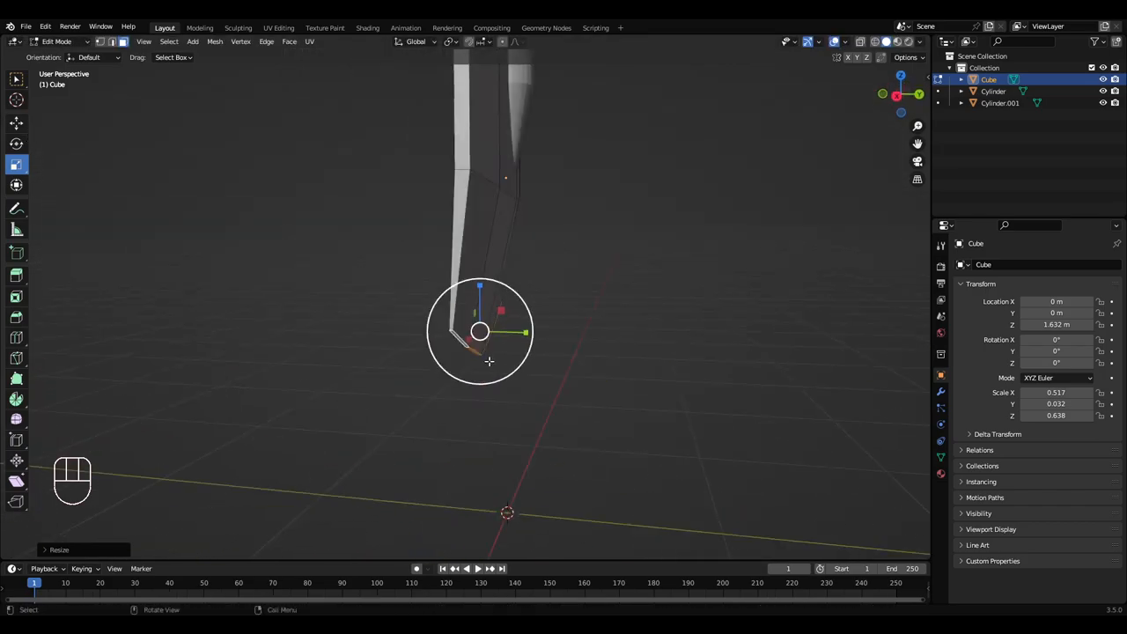
key(Tab)
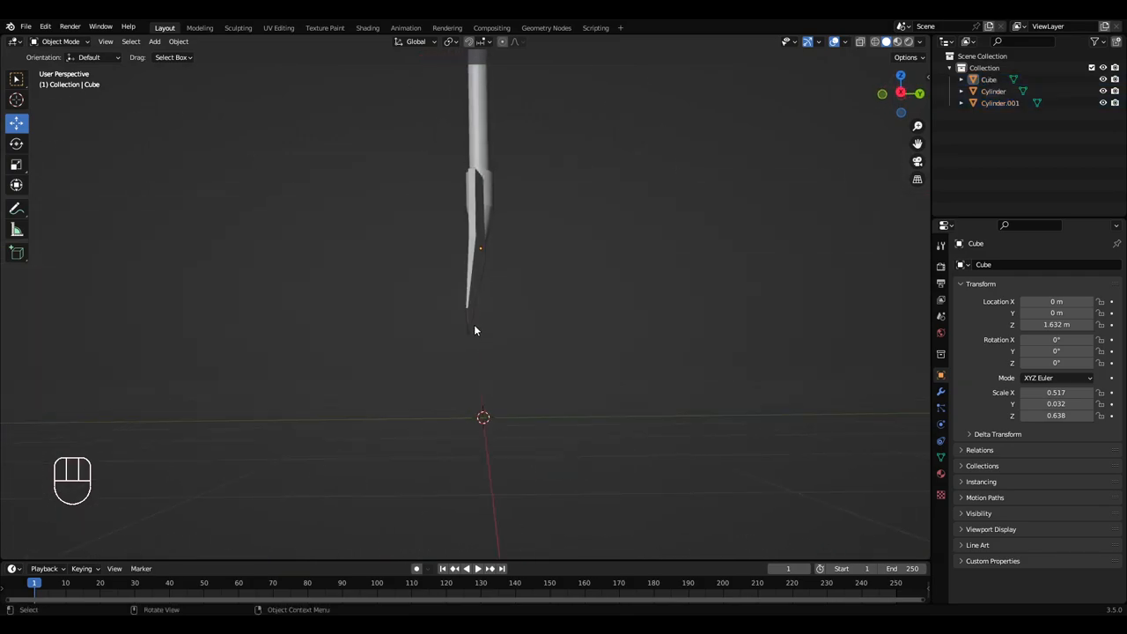
mouse_move(474, 308)
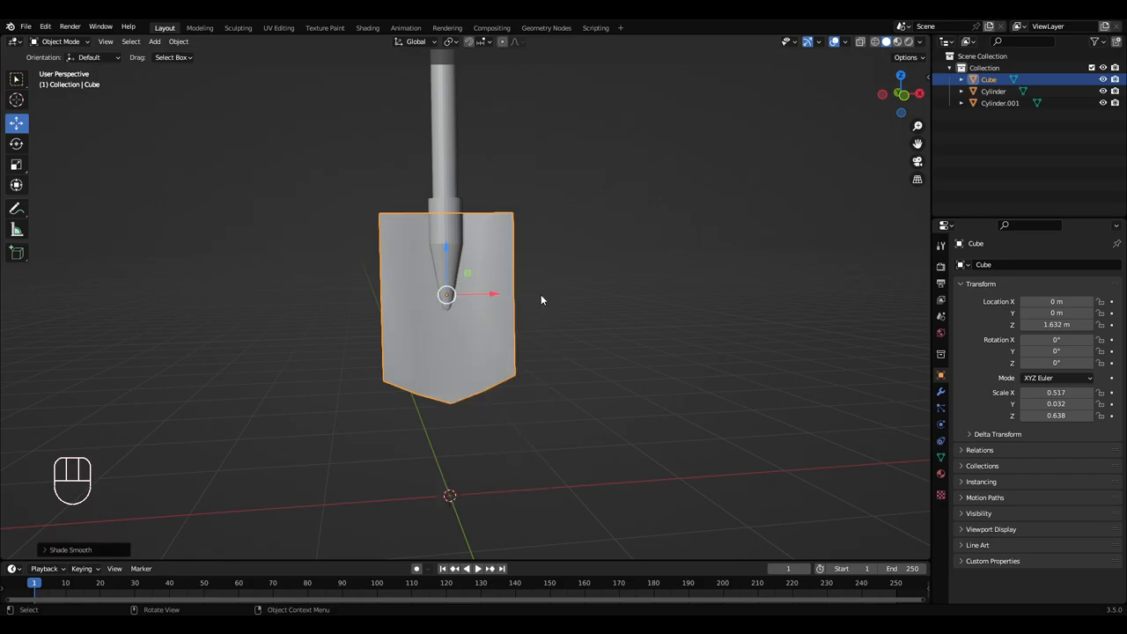
Select the shovel shaft and apply Shade Smooth
click(994, 91)
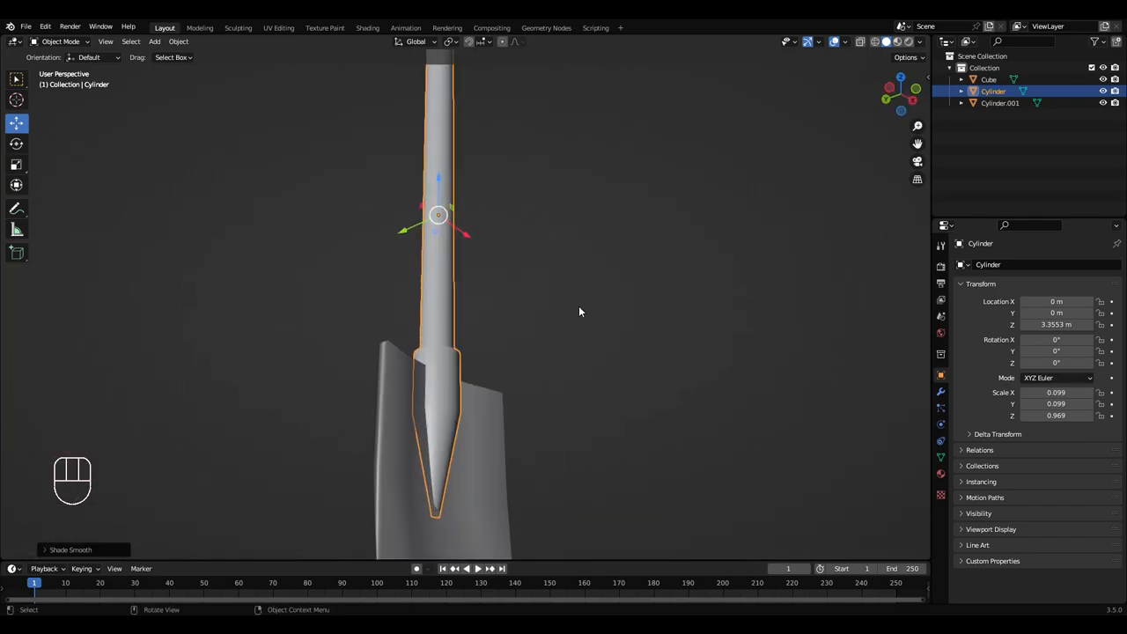
right_click(405, 176)
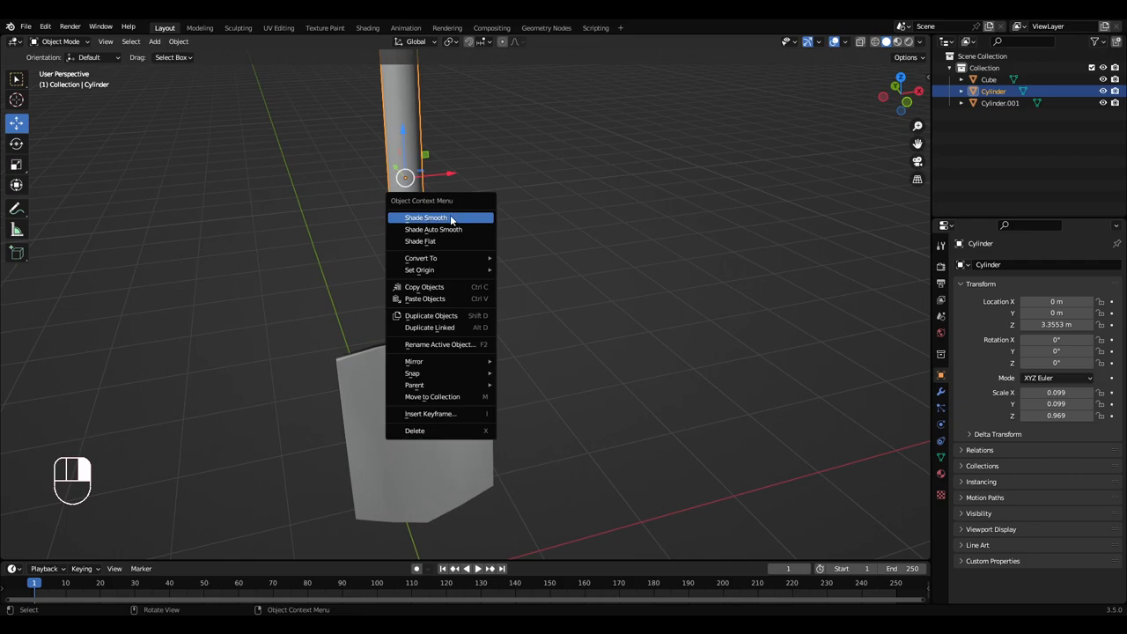
click(426, 217)
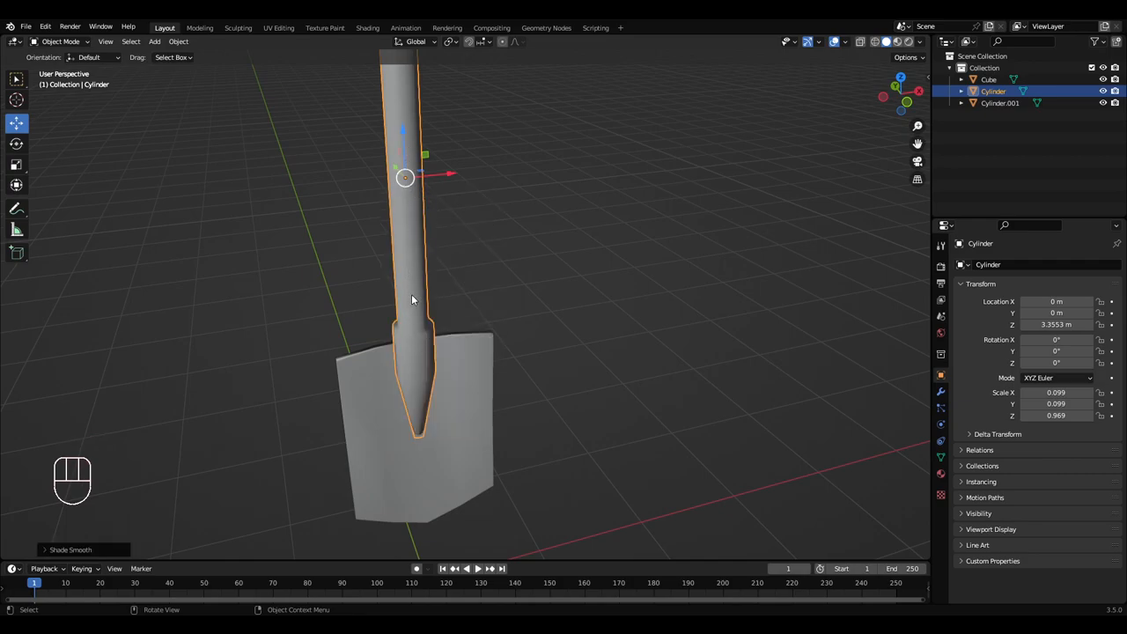
Apply Shade Flat to the ring of faces atop the shaft's collar
key(Tab)
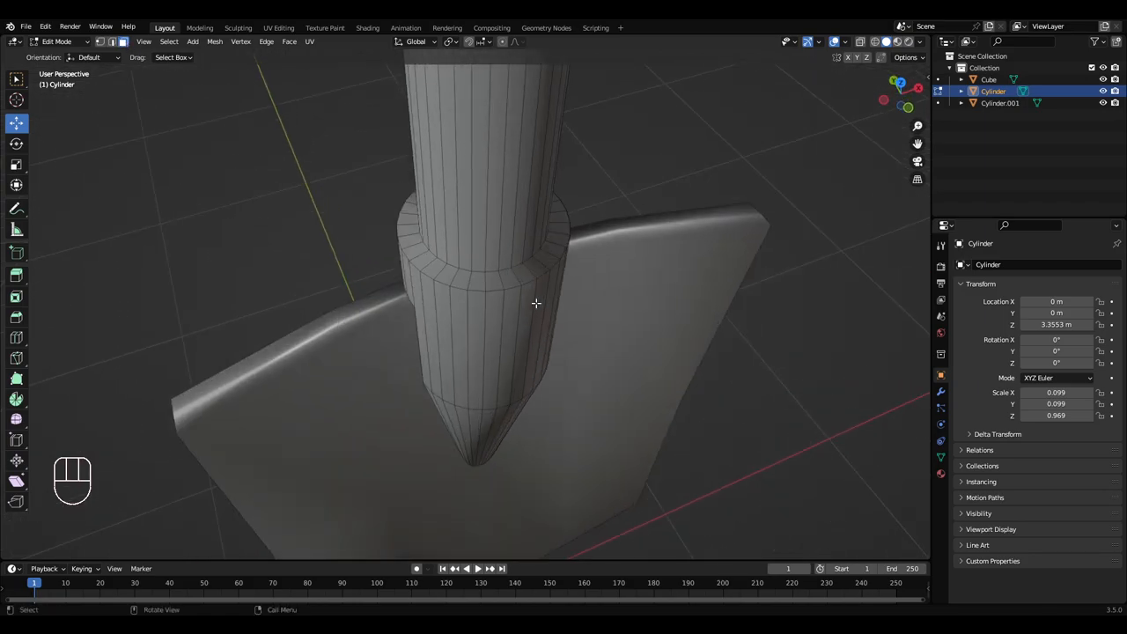
click(515, 276)
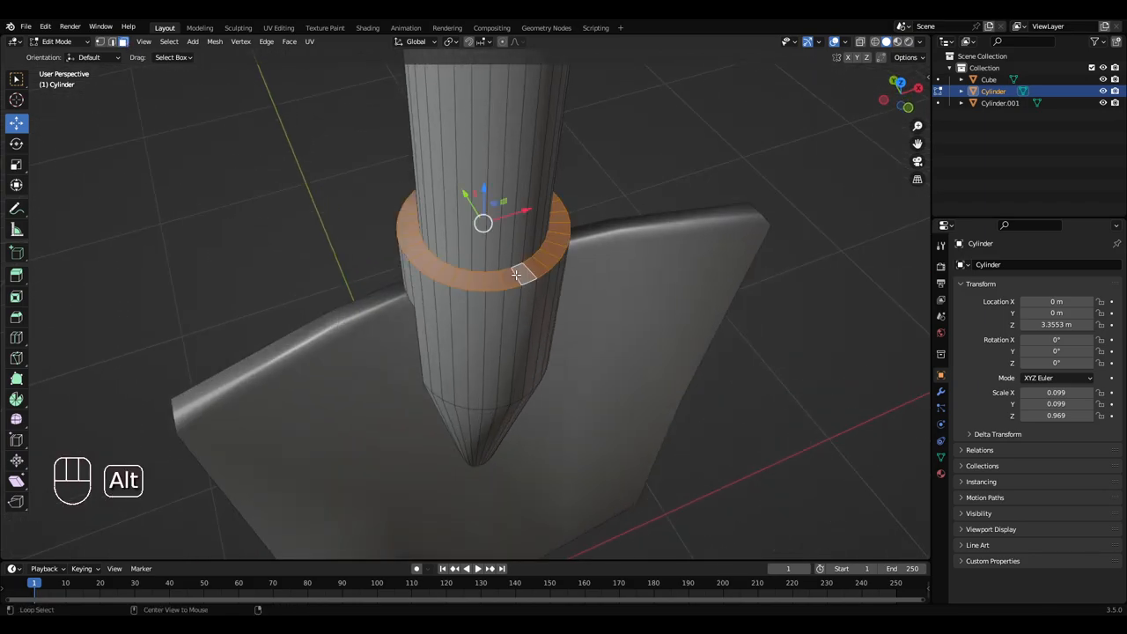
right_click(515, 276)
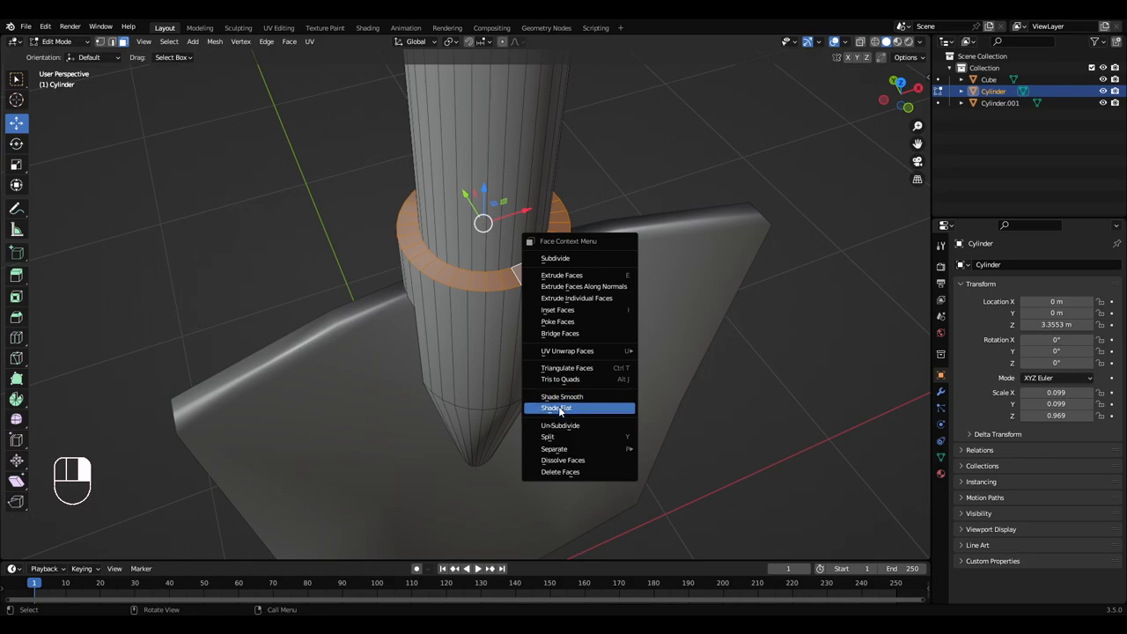
click(556, 407)
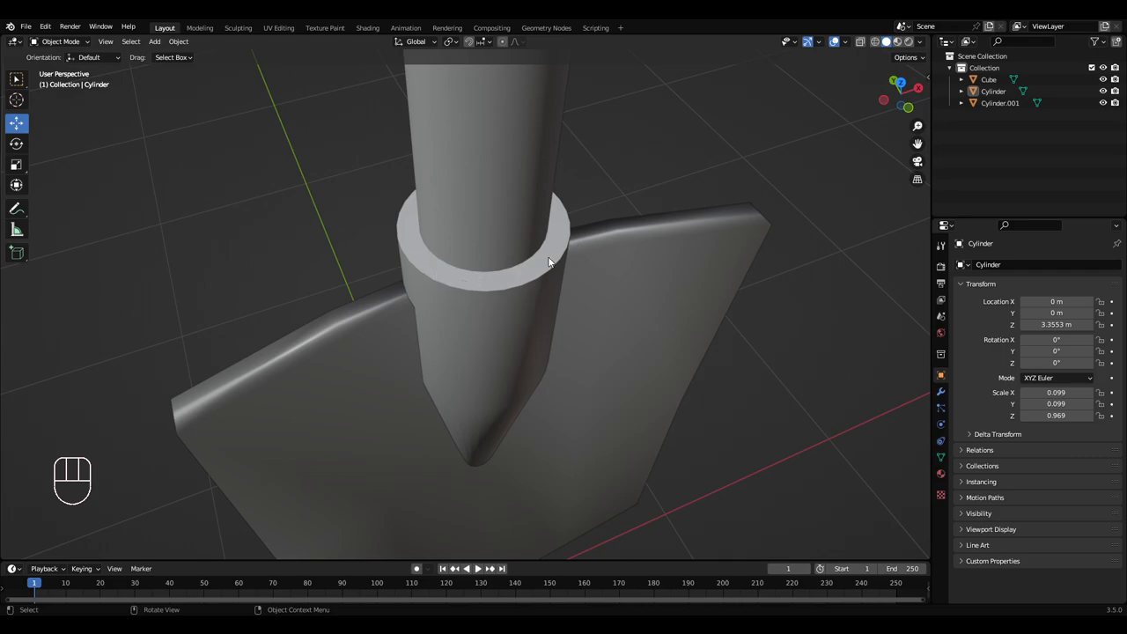
scroll(down, 3)
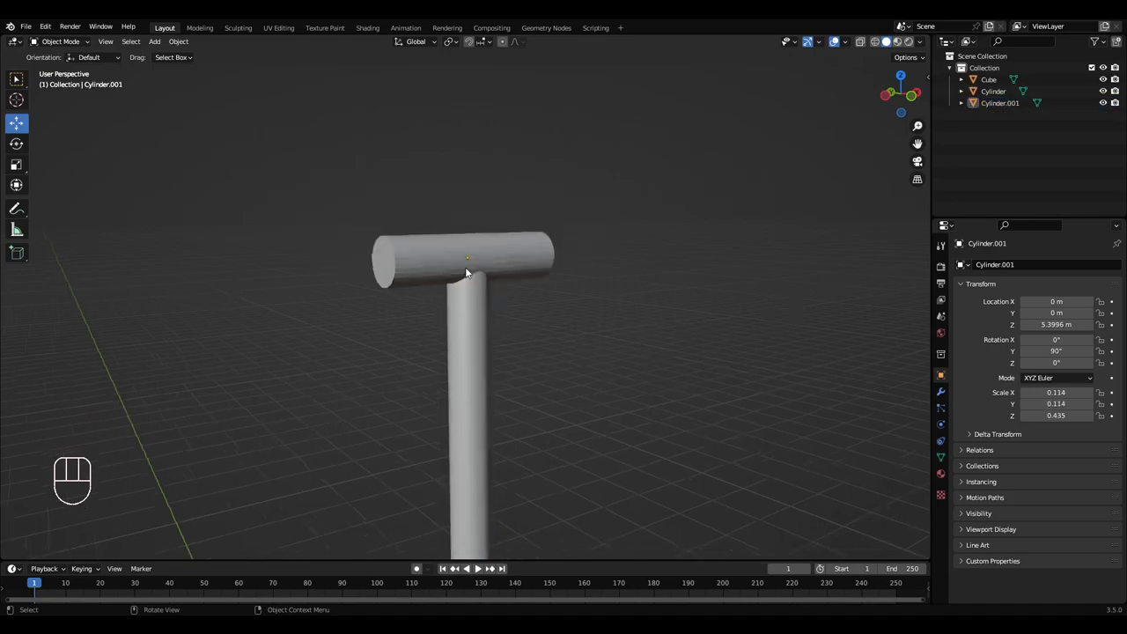
Smooth-shade the crossbar, then extrude its end faces and scale them inward into rims
right_click(467, 271)
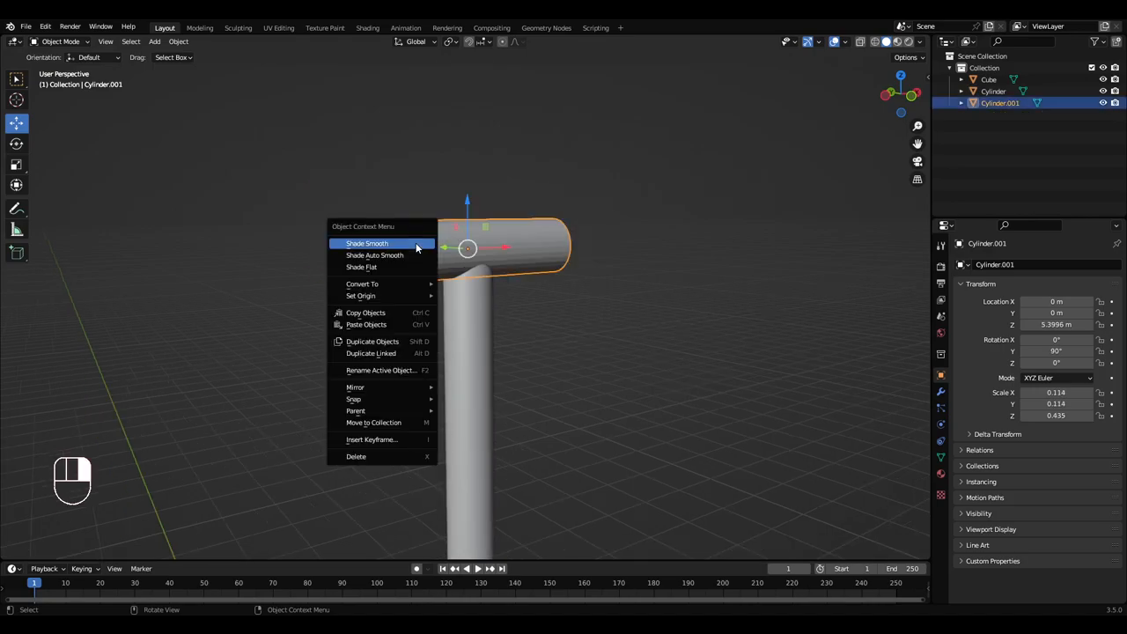
key(Tab)
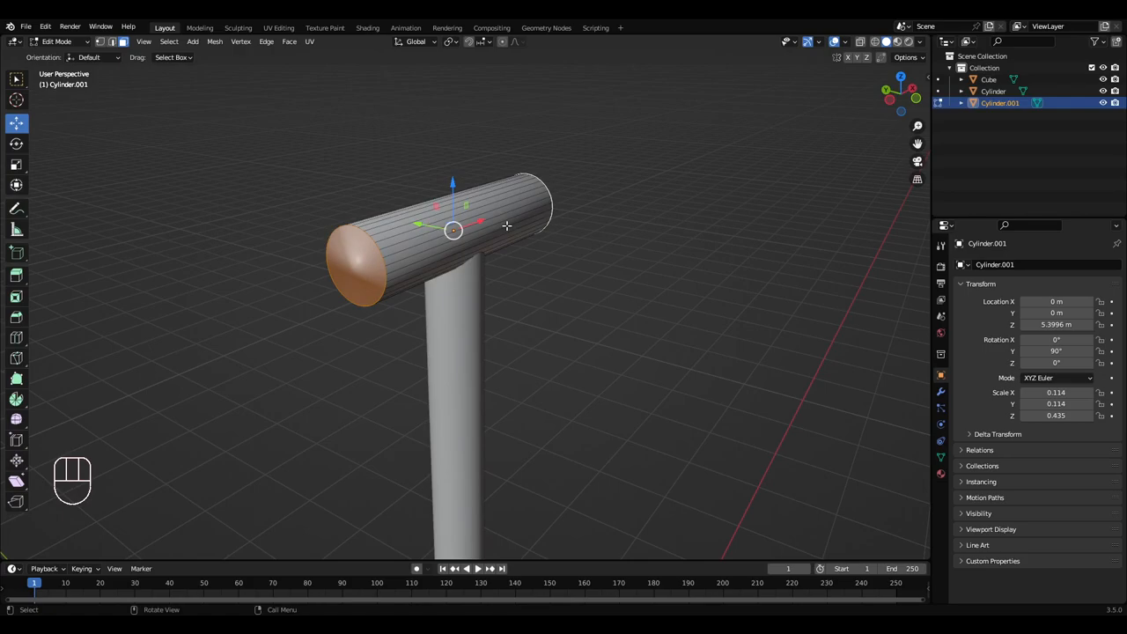
key(e)
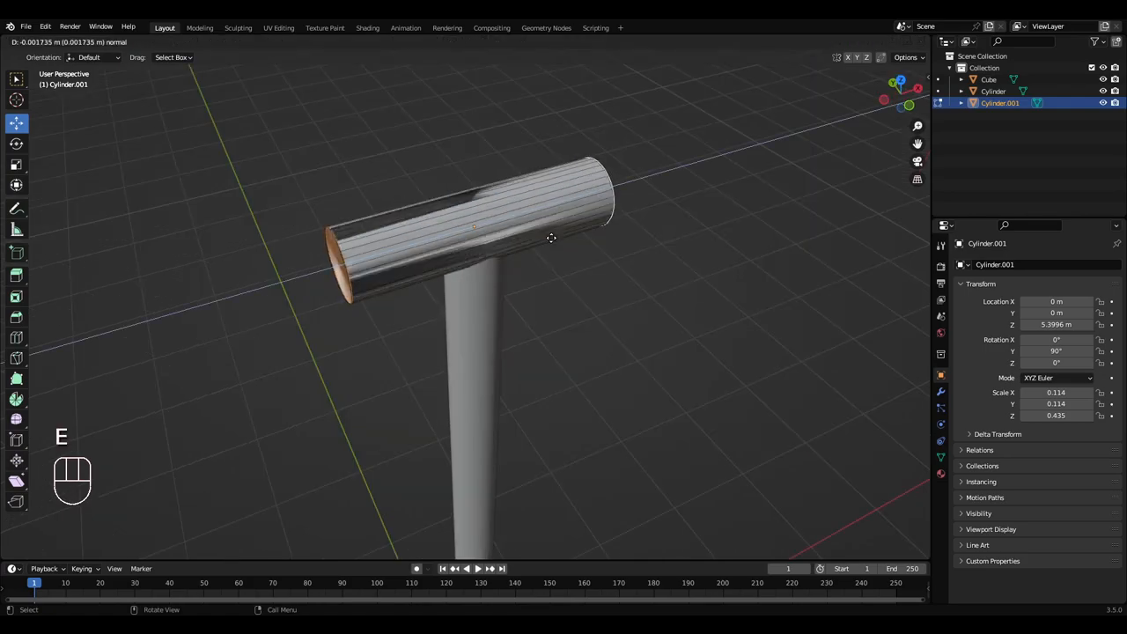
key(e)
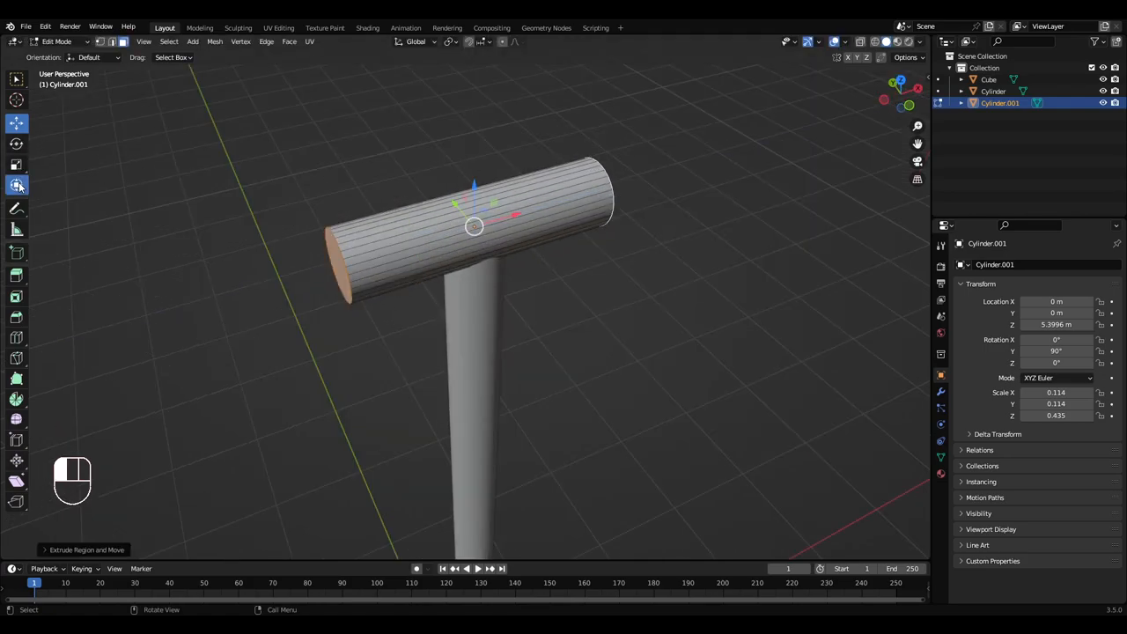
key(s)
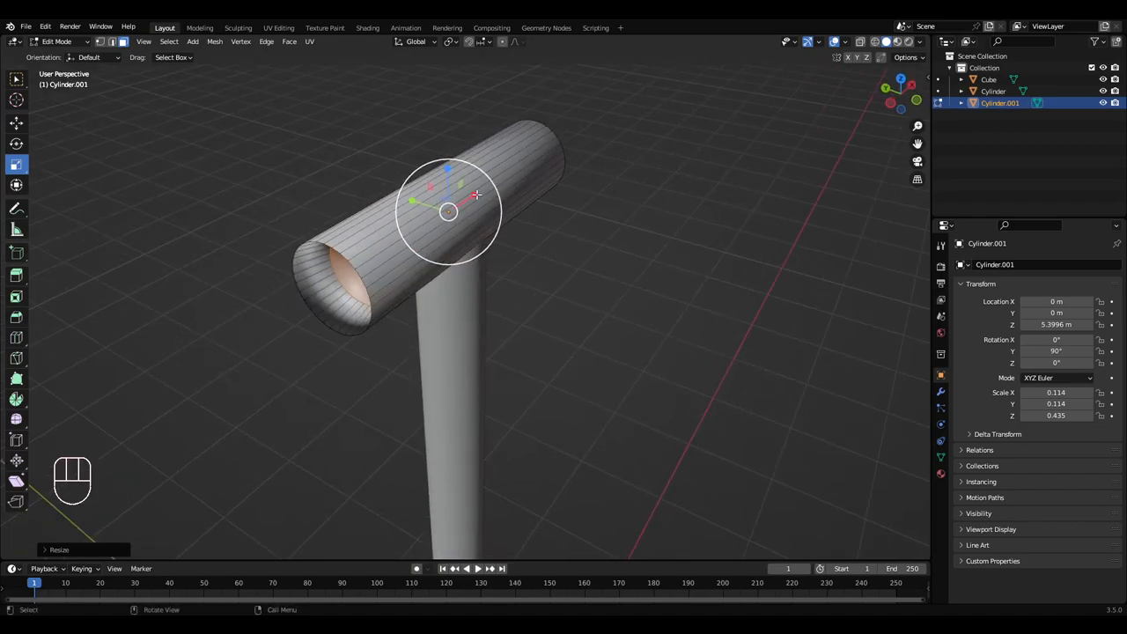
key(s)
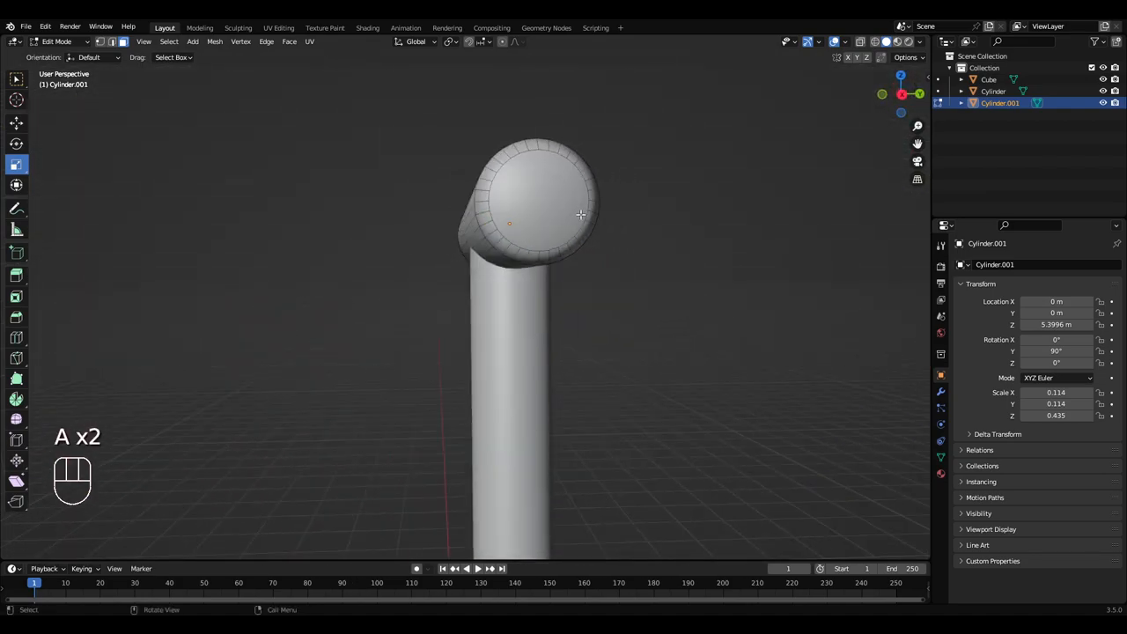
key(Tab)
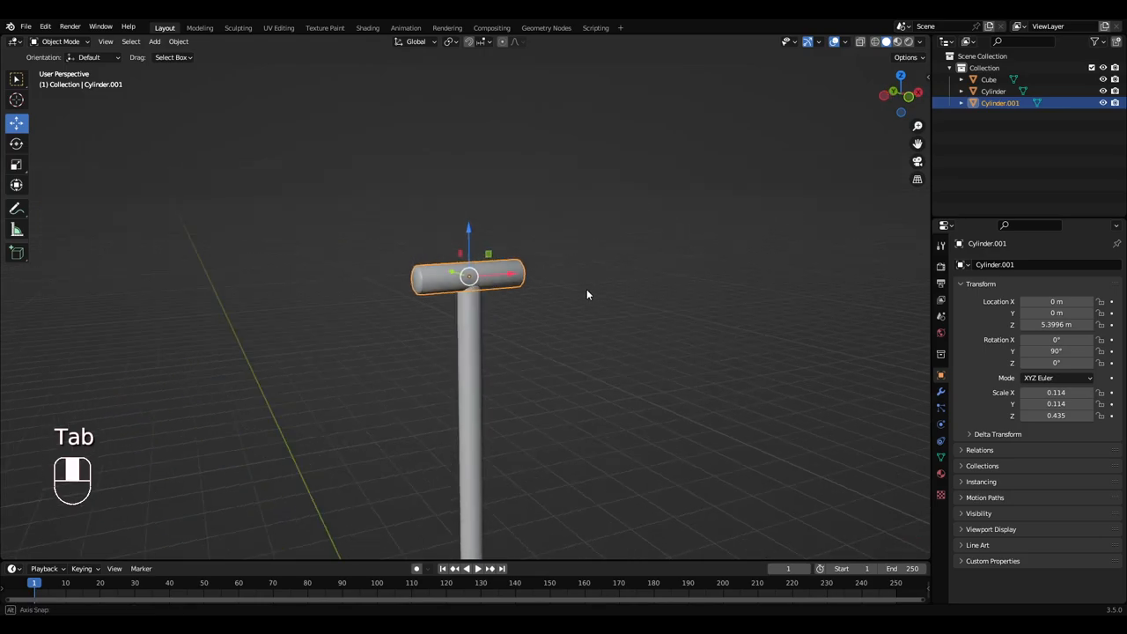
Select the blade, shaft and T-handle and merge them with Join
key(a)
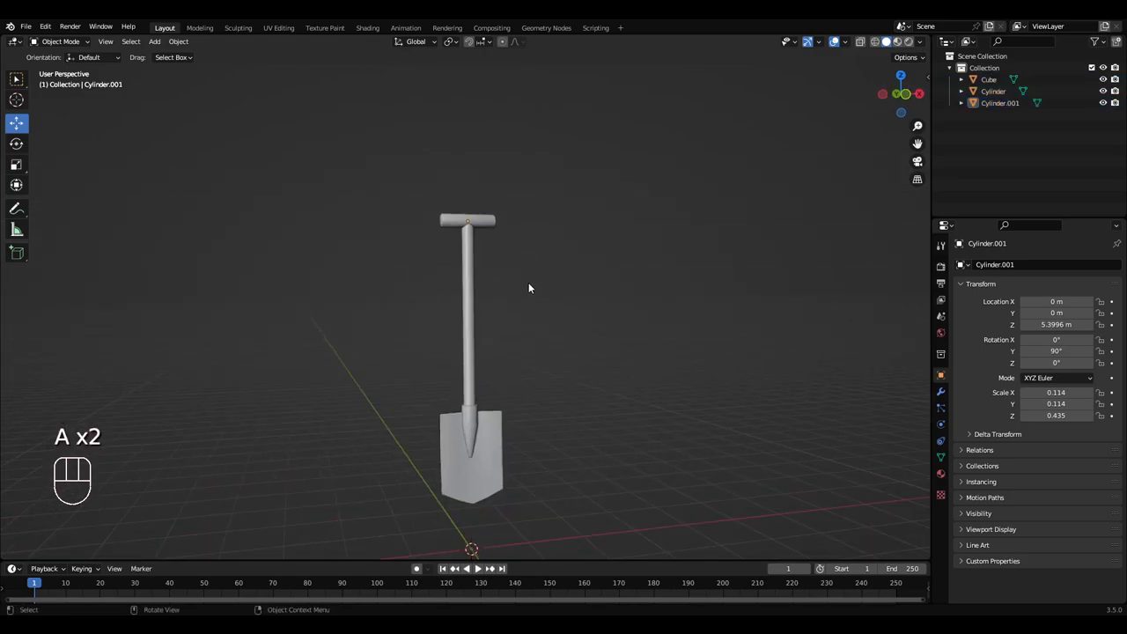
click(467, 220)
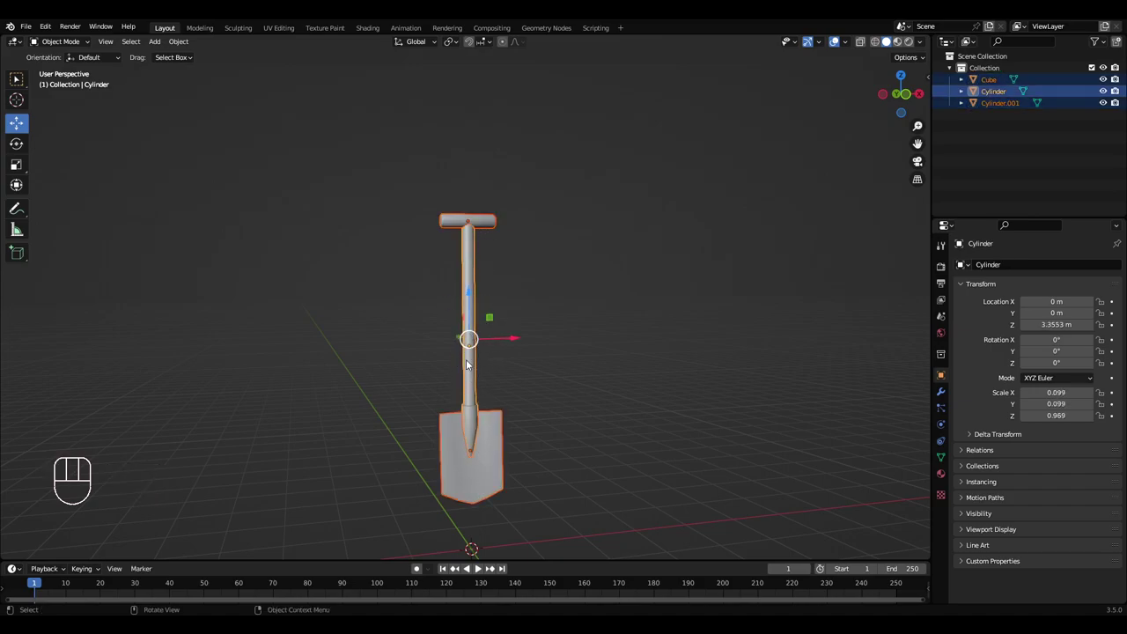
right_click(466, 365)
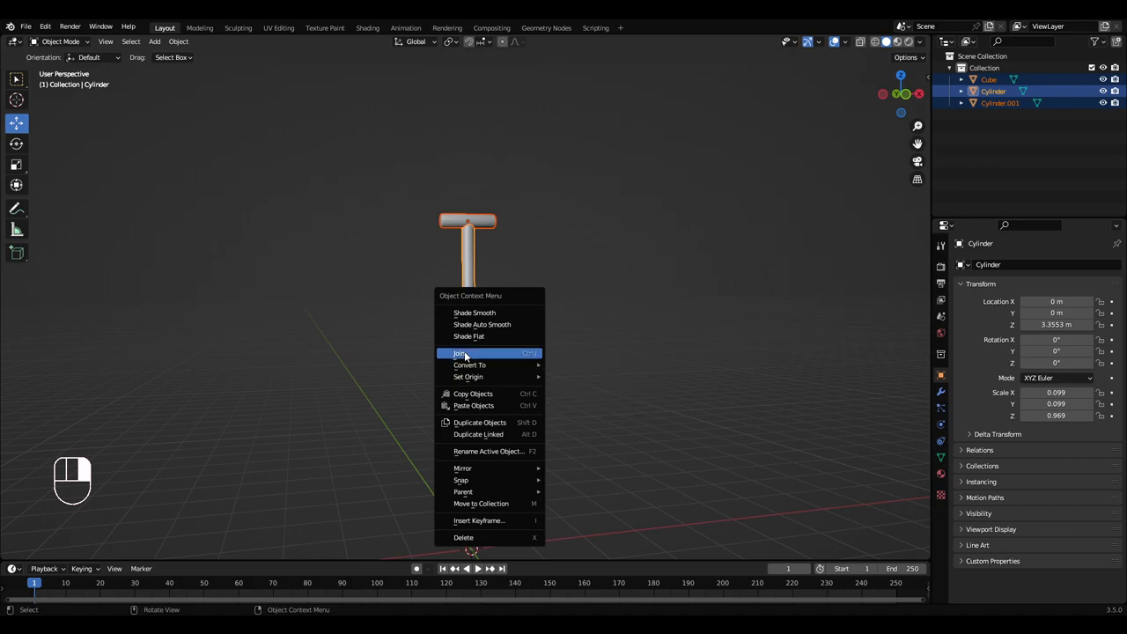
click(459, 353)
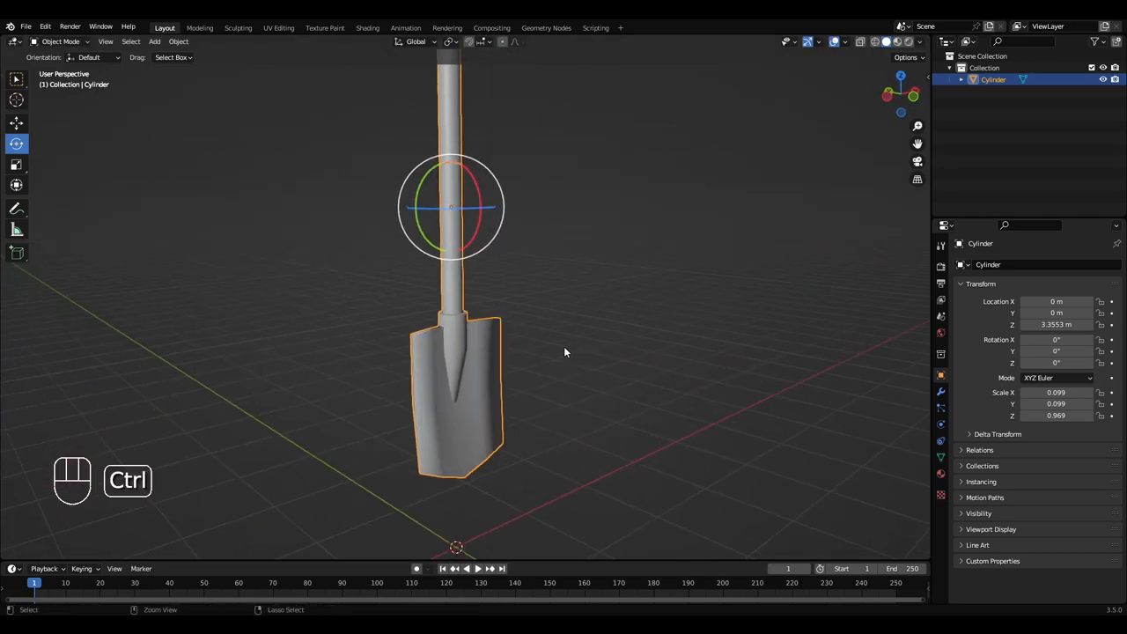
key(ctrl+a)
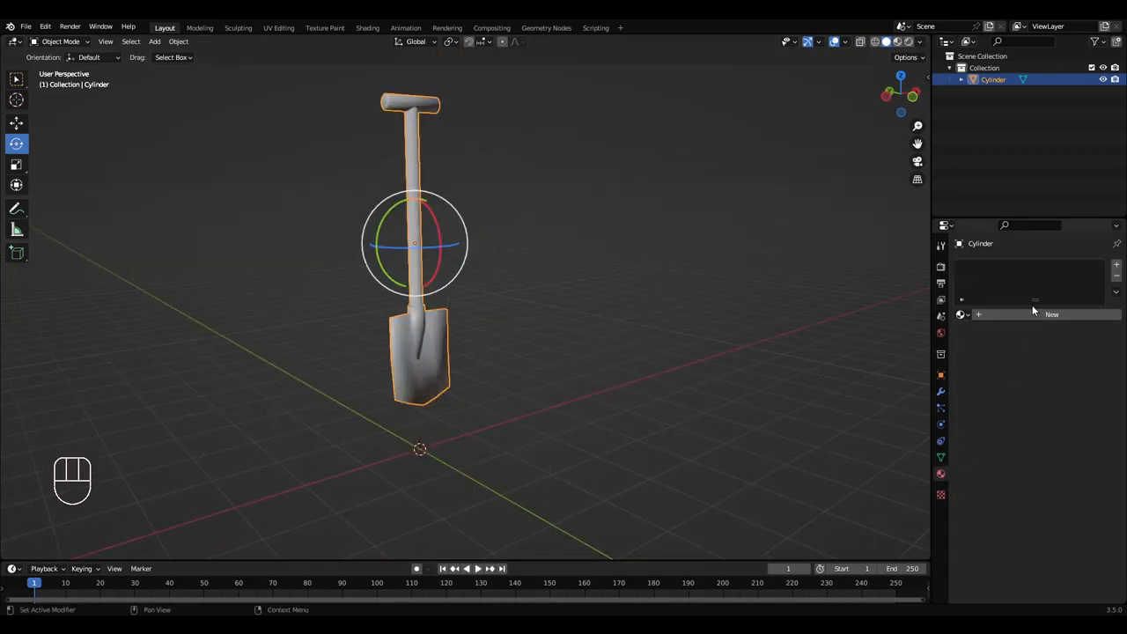
Create a new shovel material with a dark wooden-brown base colour
click(1052, 314)
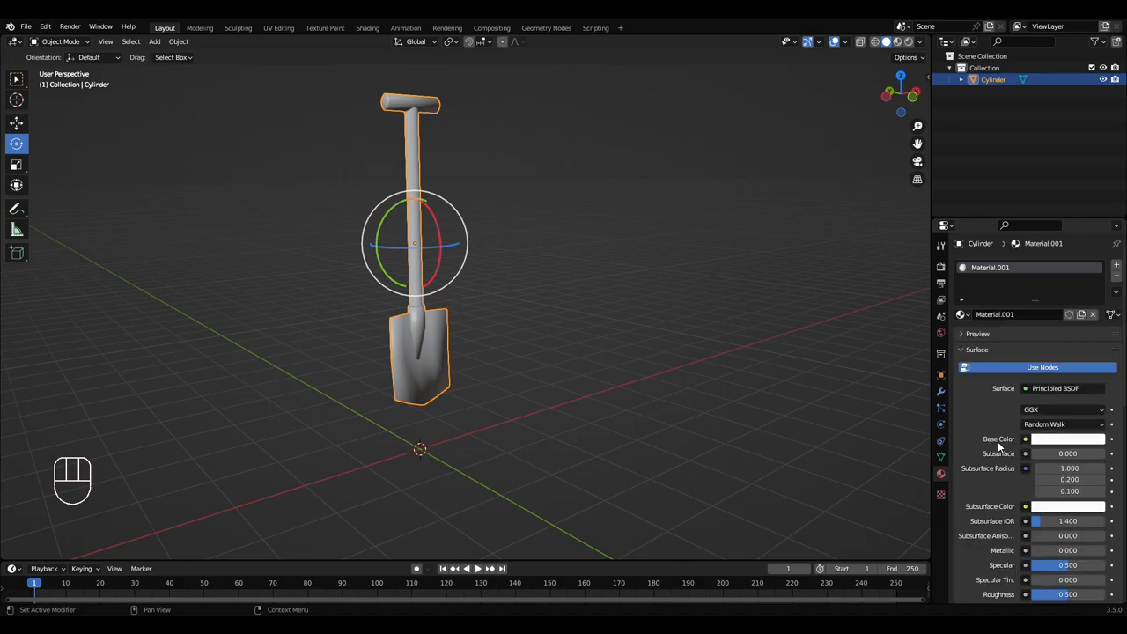
click(1068, 438)
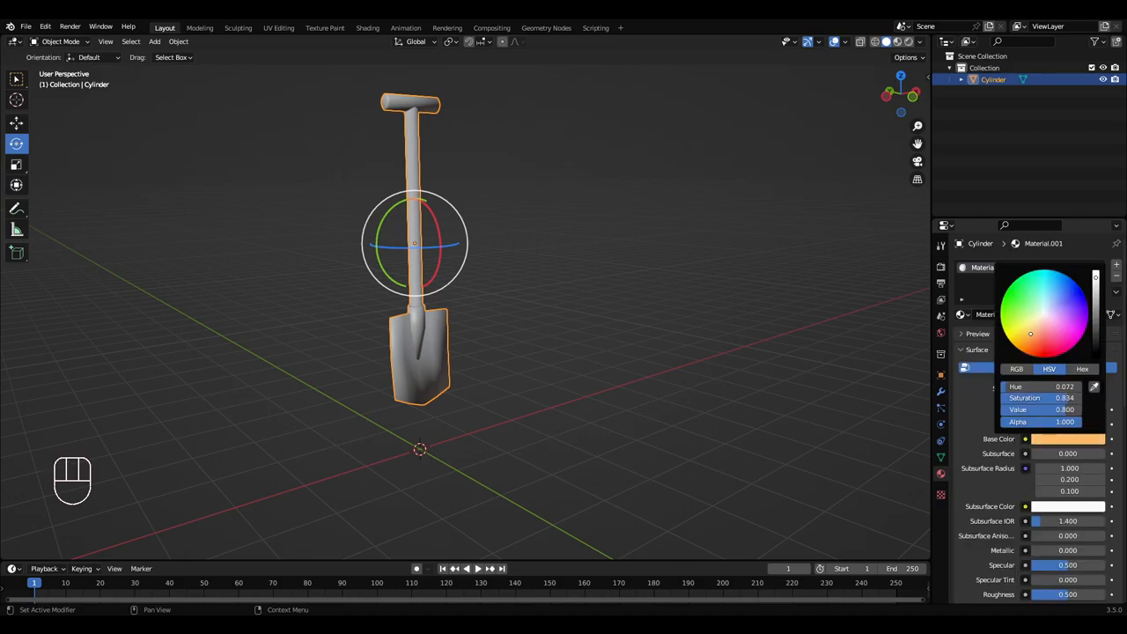
click(1032, 339)
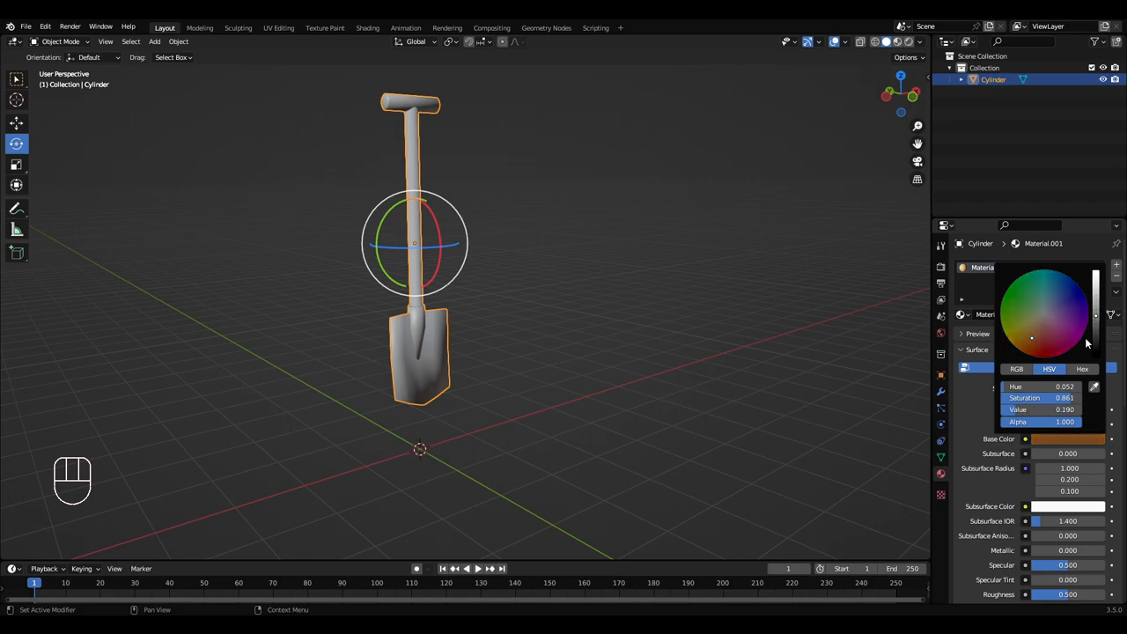
click(762, 353)
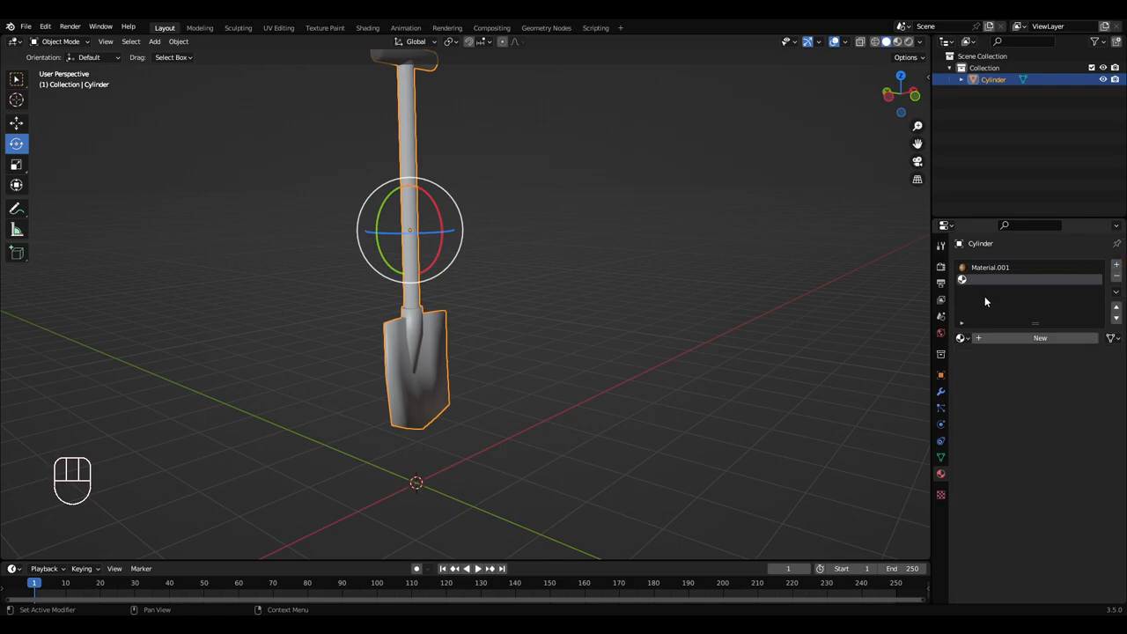
mouse_move(1004, 332)
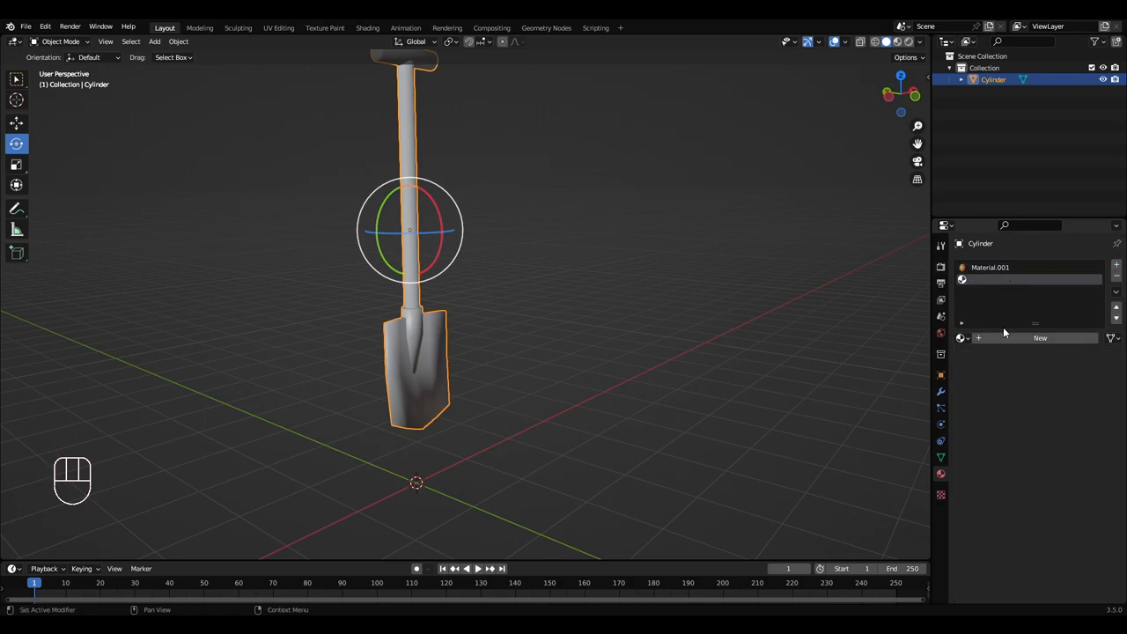
Add a metallic Material.002 slot, switch to Material Preview, and reselect brown Material.001
click(1040, 337)
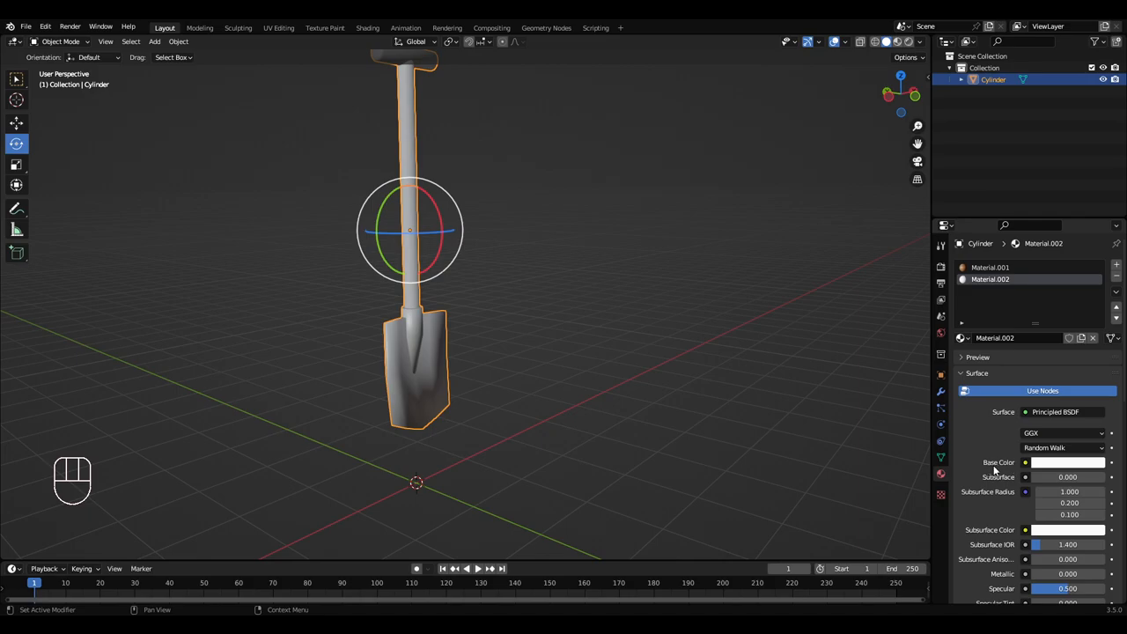
click(1068, 462)
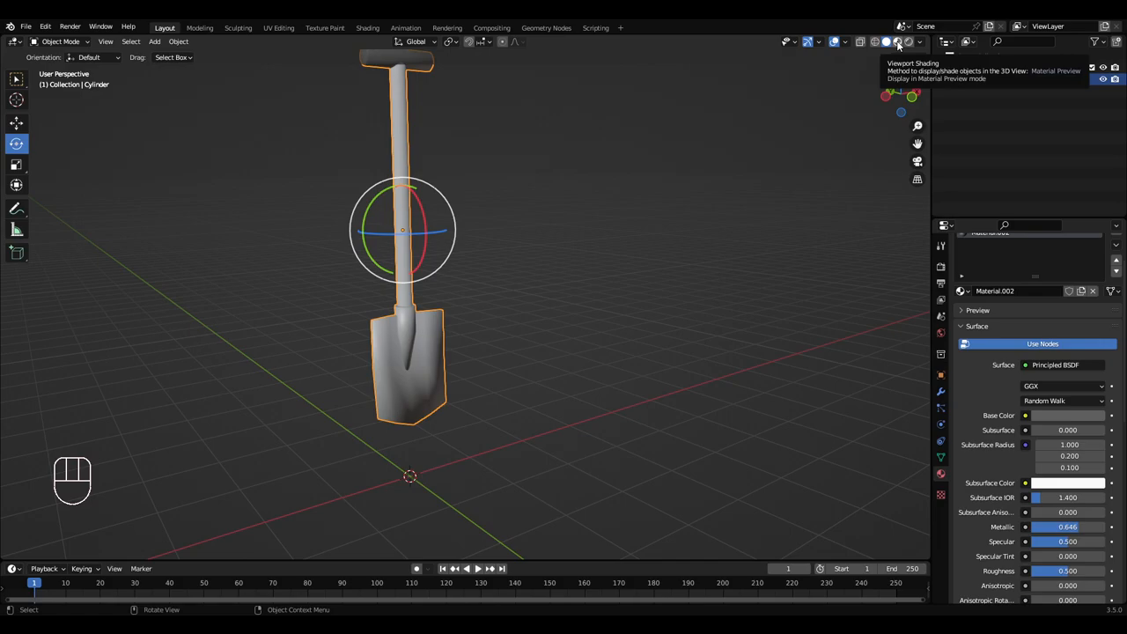
click(899, 42)
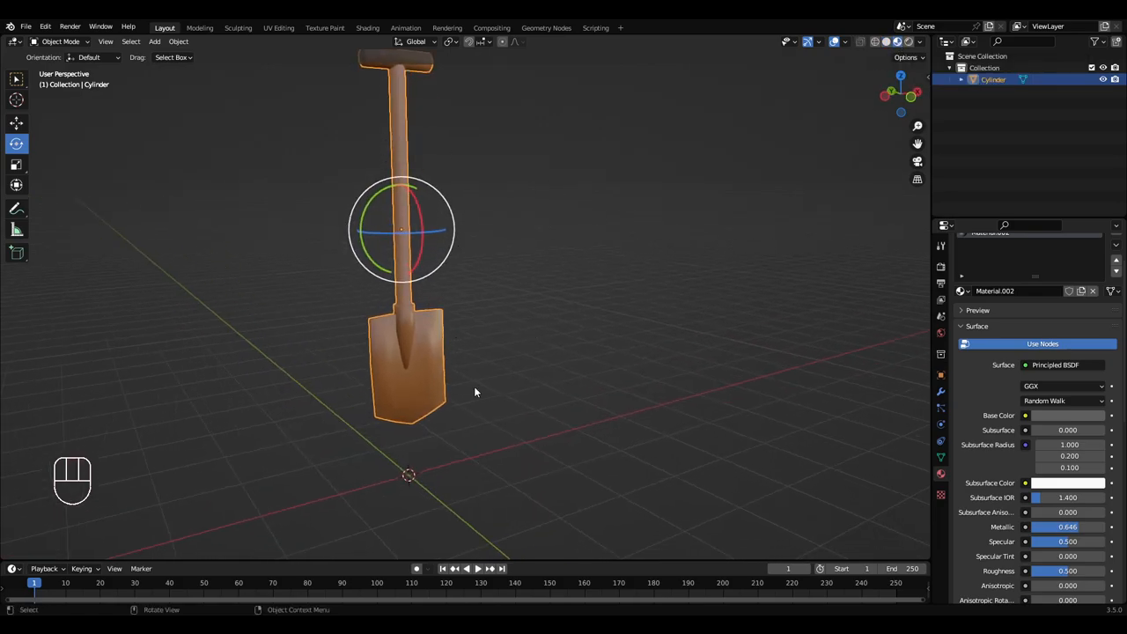
click(991, 267)
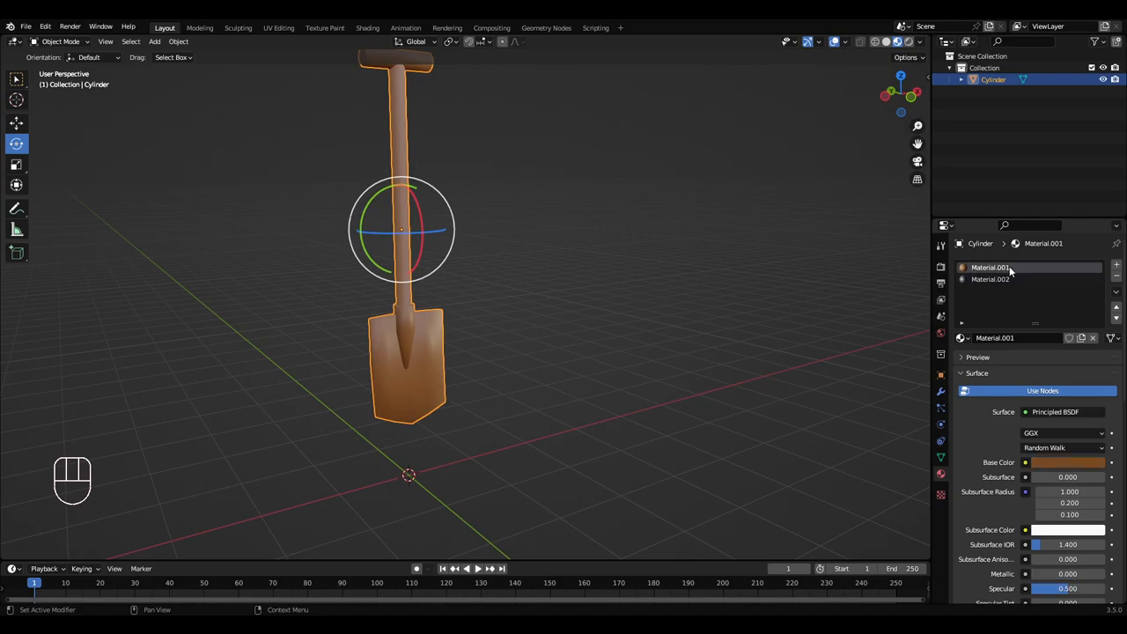
In Edit Mode, select the socket edge loop and tip faces for the metallic material
key(Tab)
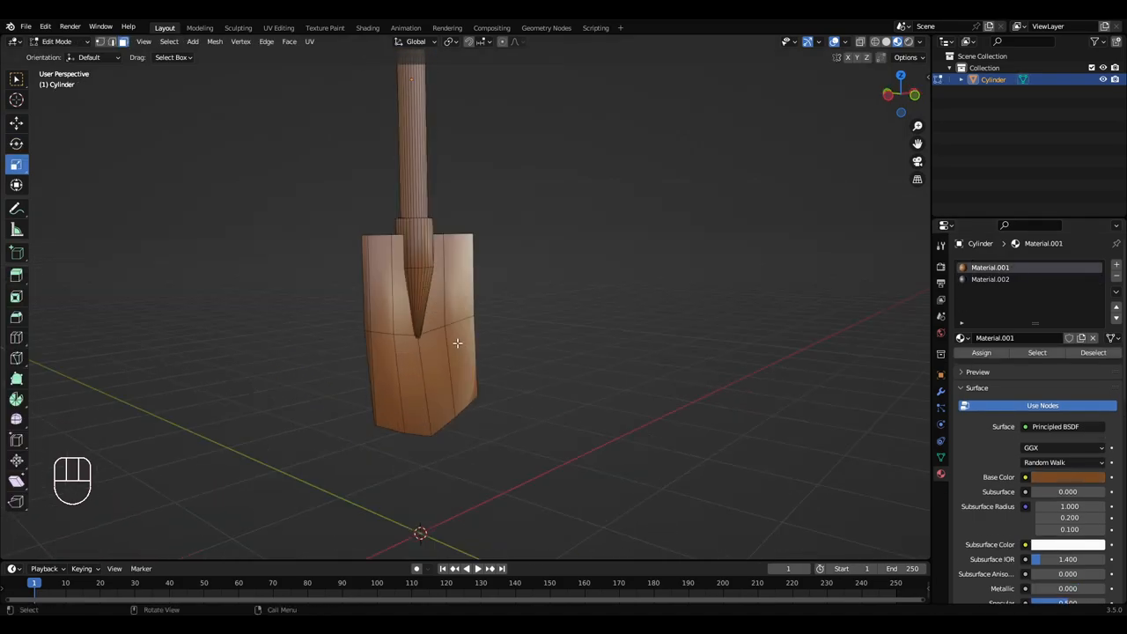
key(l)
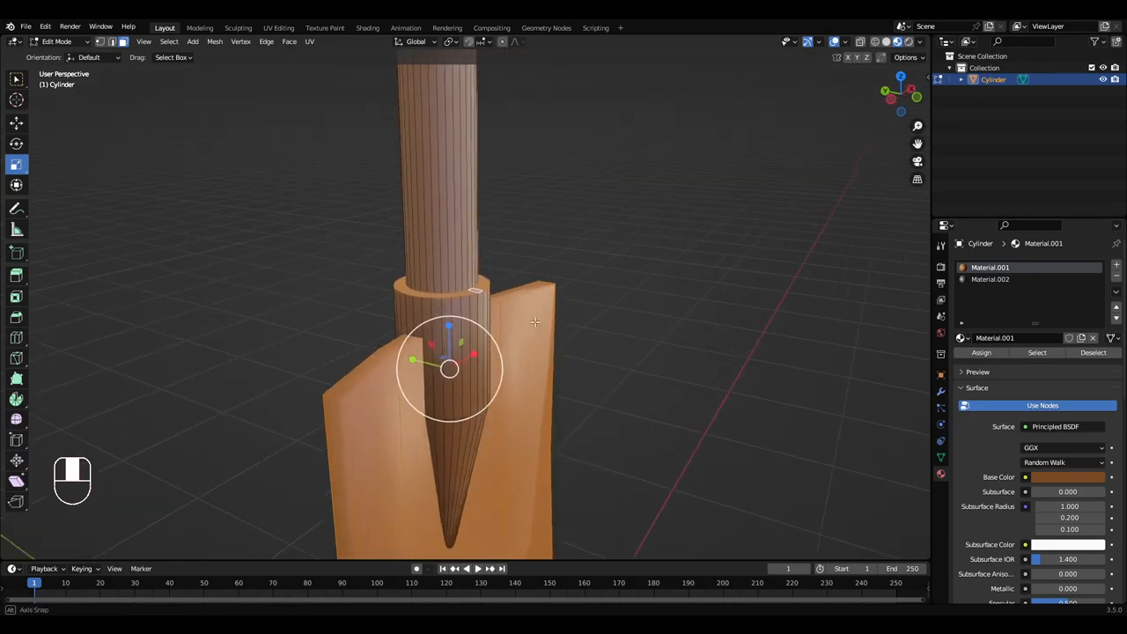
key(ctrl+z)
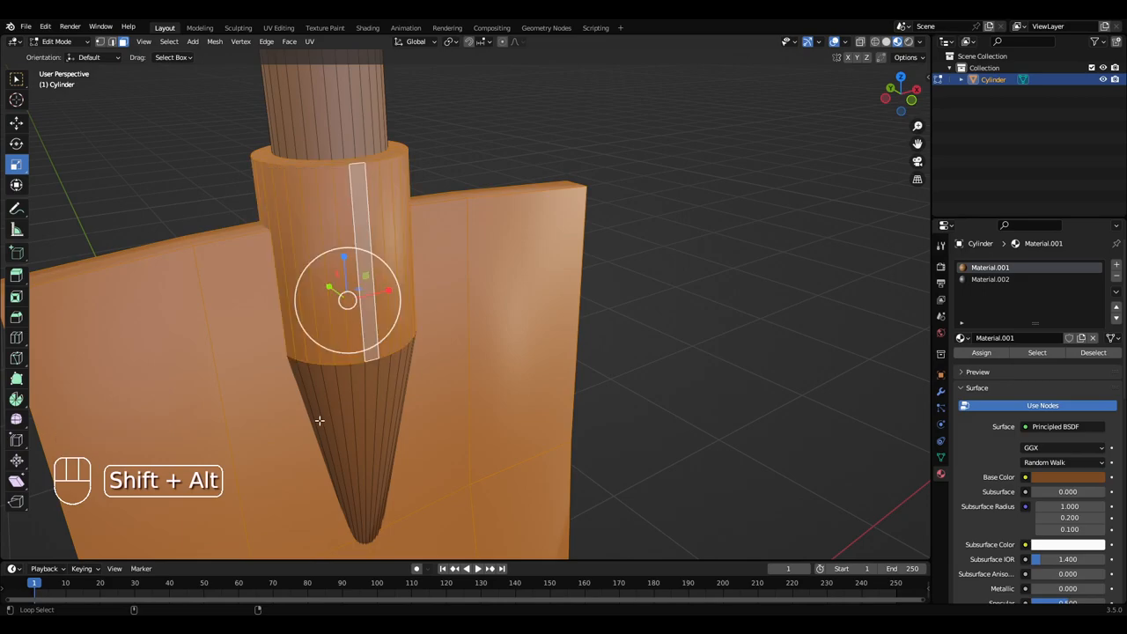
click(365, 414)
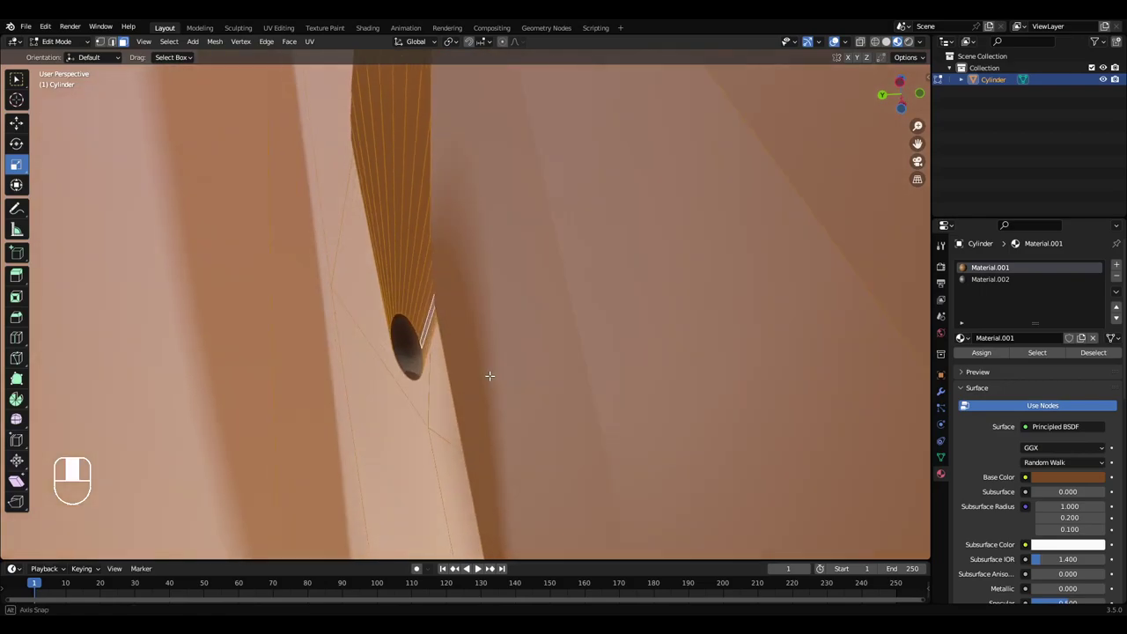
click(411, 341)
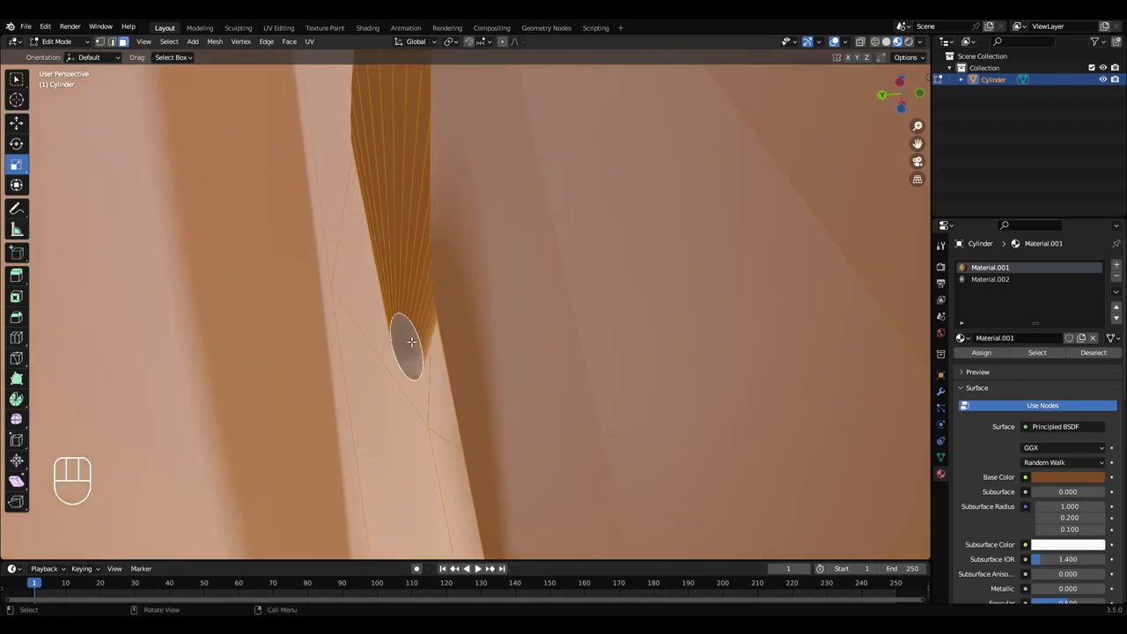
mouse_move(403, 318)
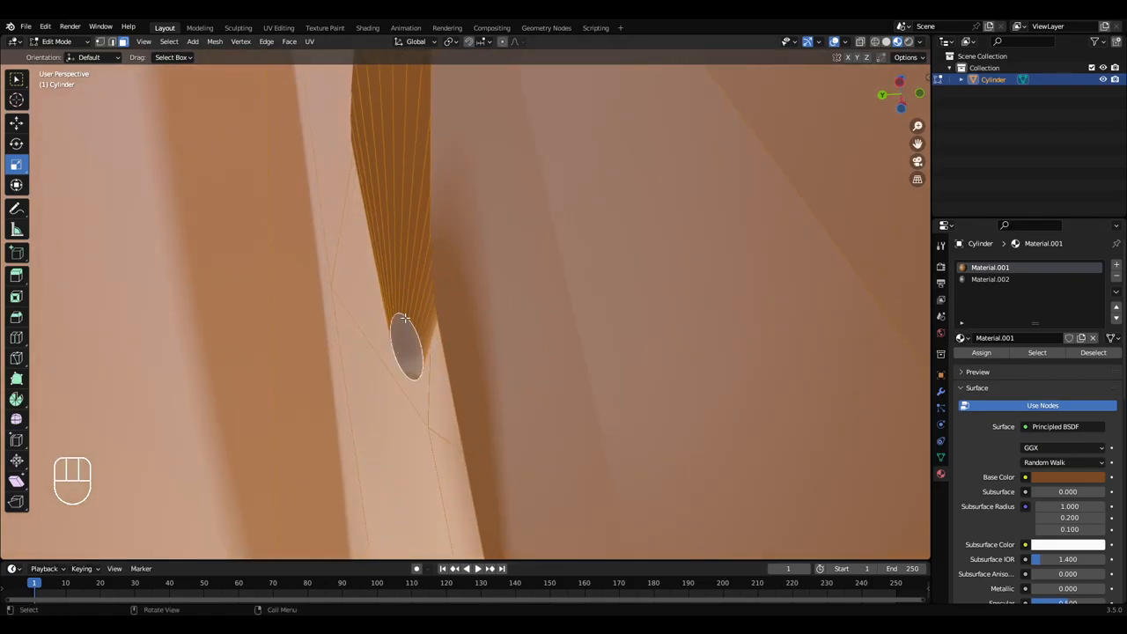
click(990, 279)
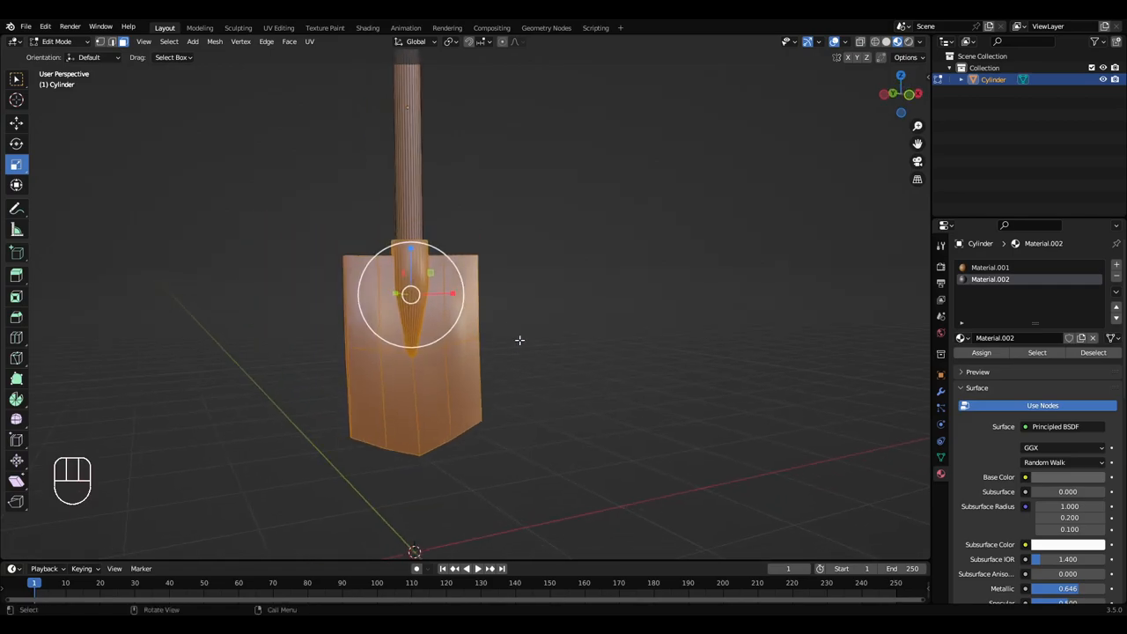
key(Tab)
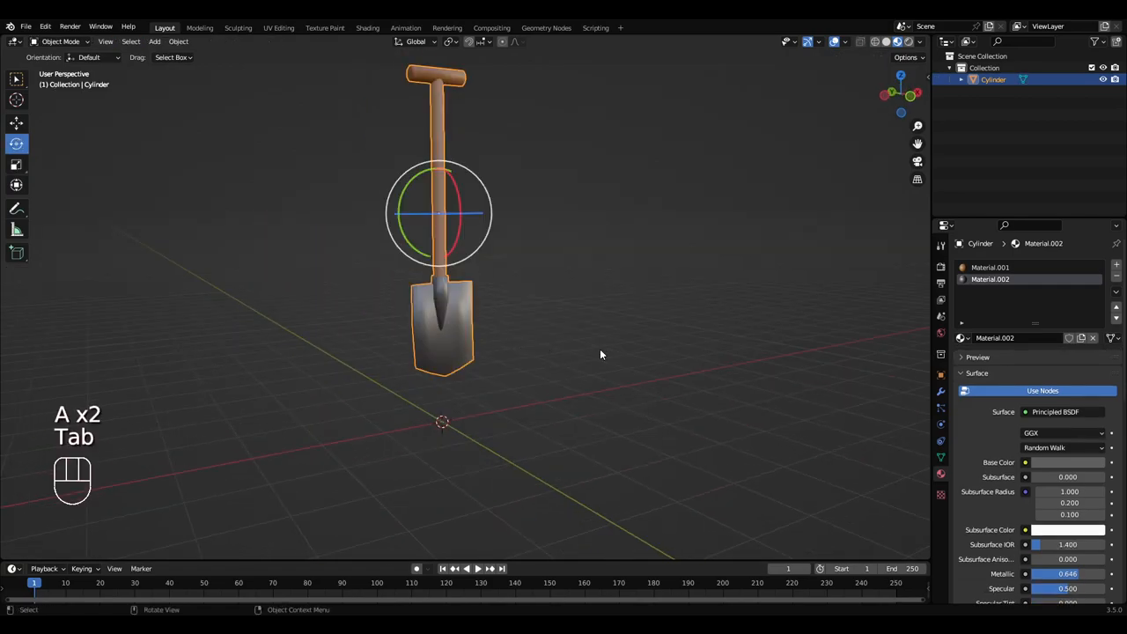